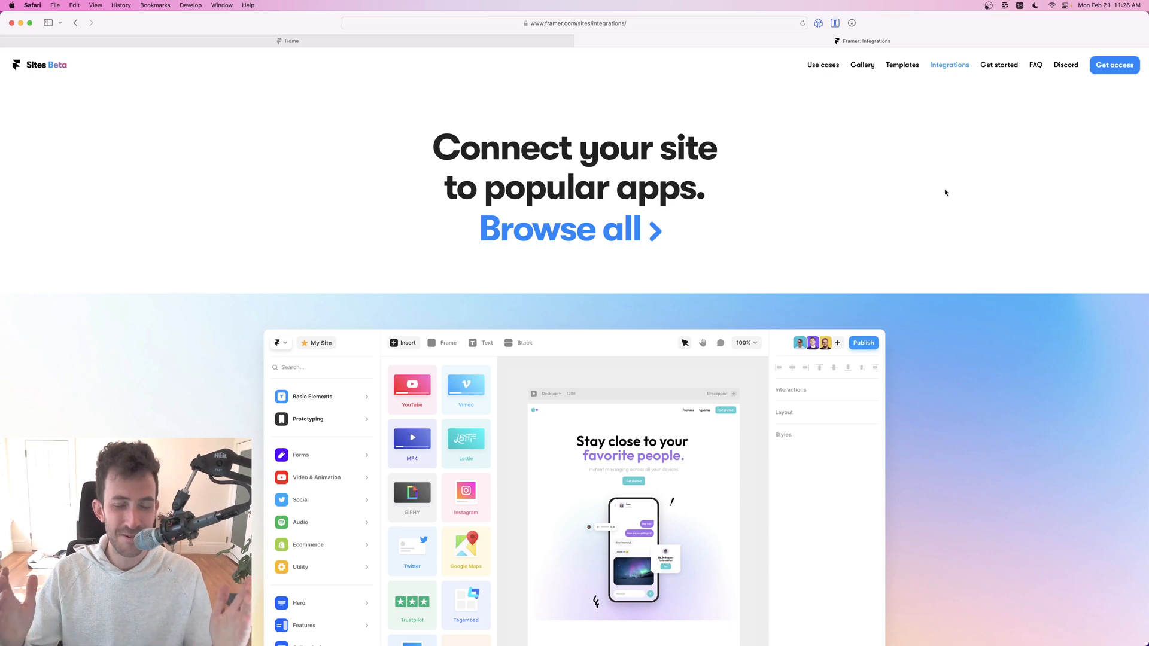
{"action": "mouse_move", "coordinate": [918, 188]}
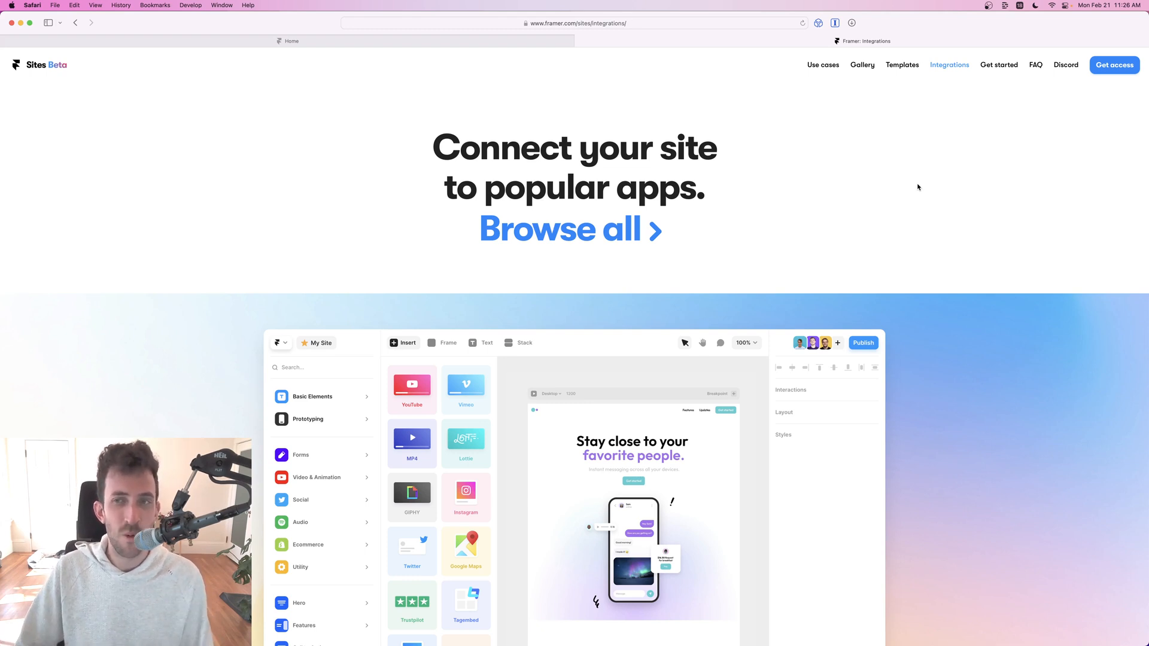
{"action": "mouse_move", "coordinate": [997, 117]}
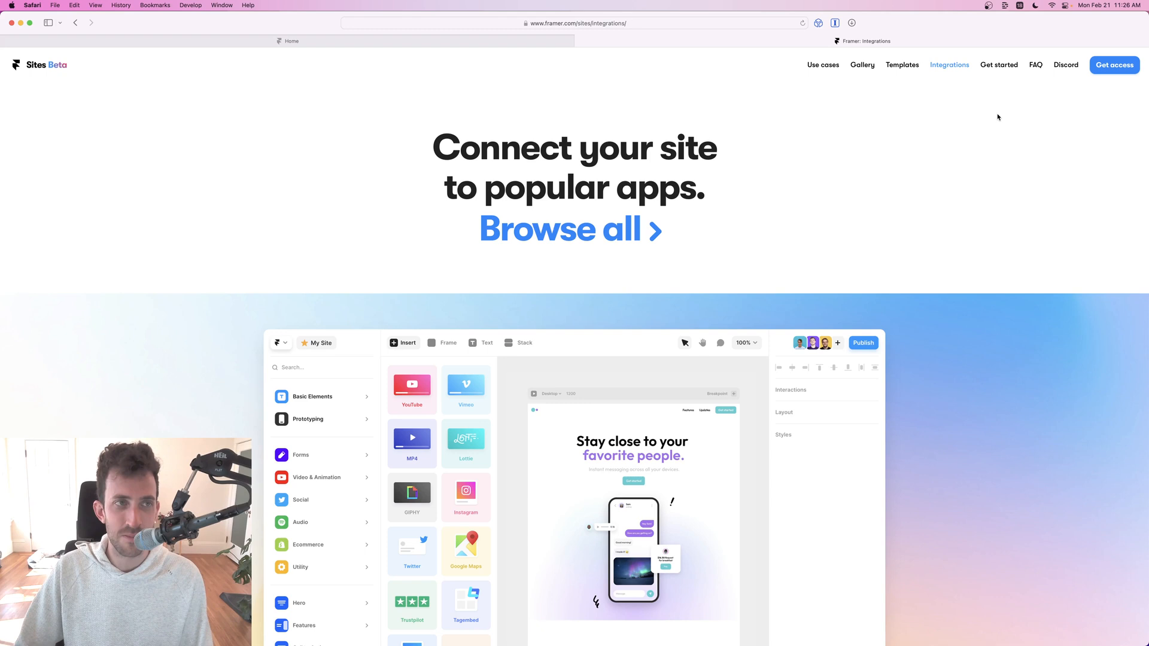
{"action": "mouse_move", "coordinate": [948, 198]}
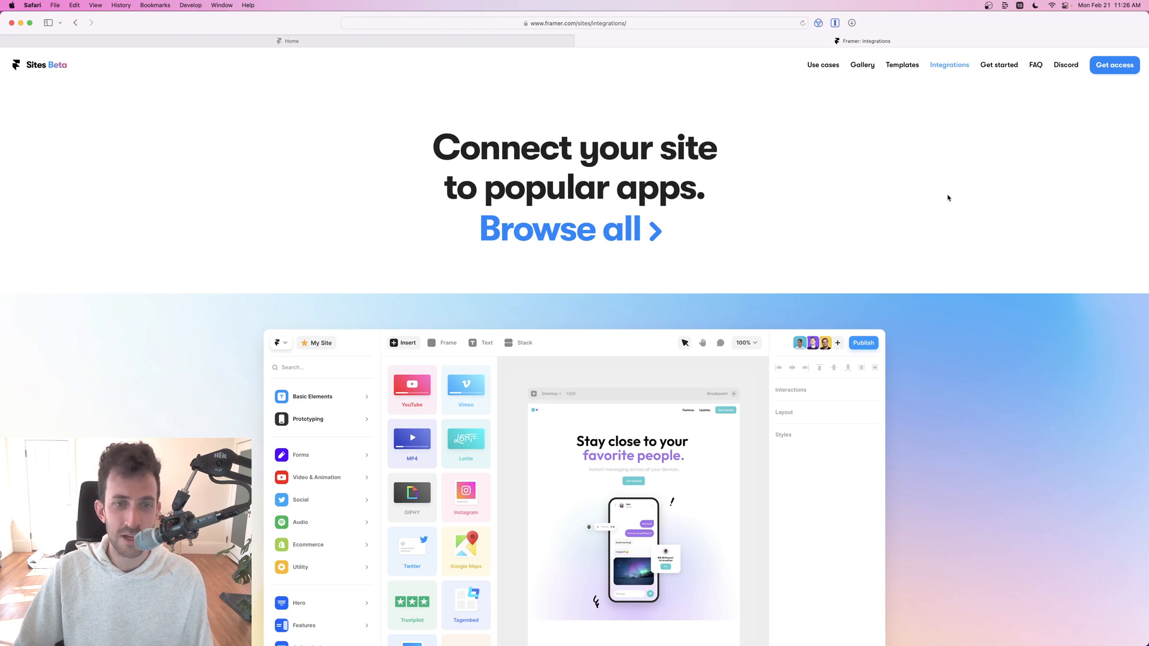
- Scroll through the published site and reload it to replay the scroll effects
{"action": "scroll", "scroll_direction": "down", "scroll_amount": 3}
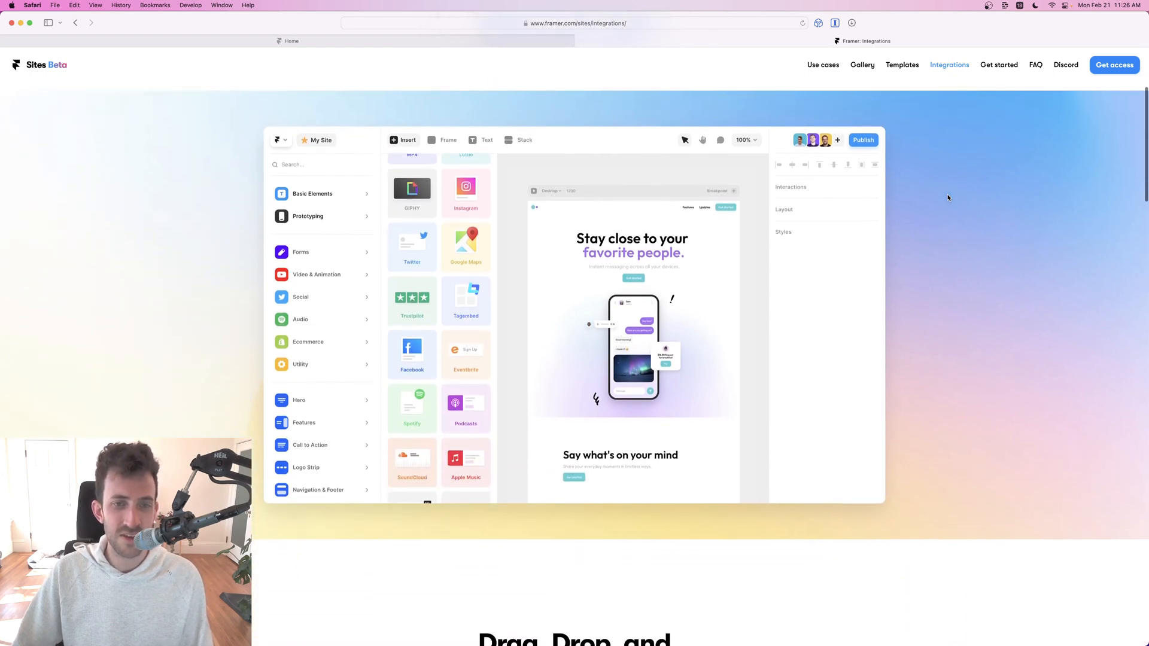
{"action": "scroll", "scroll_direction": "down", "scroll_amount": 3}
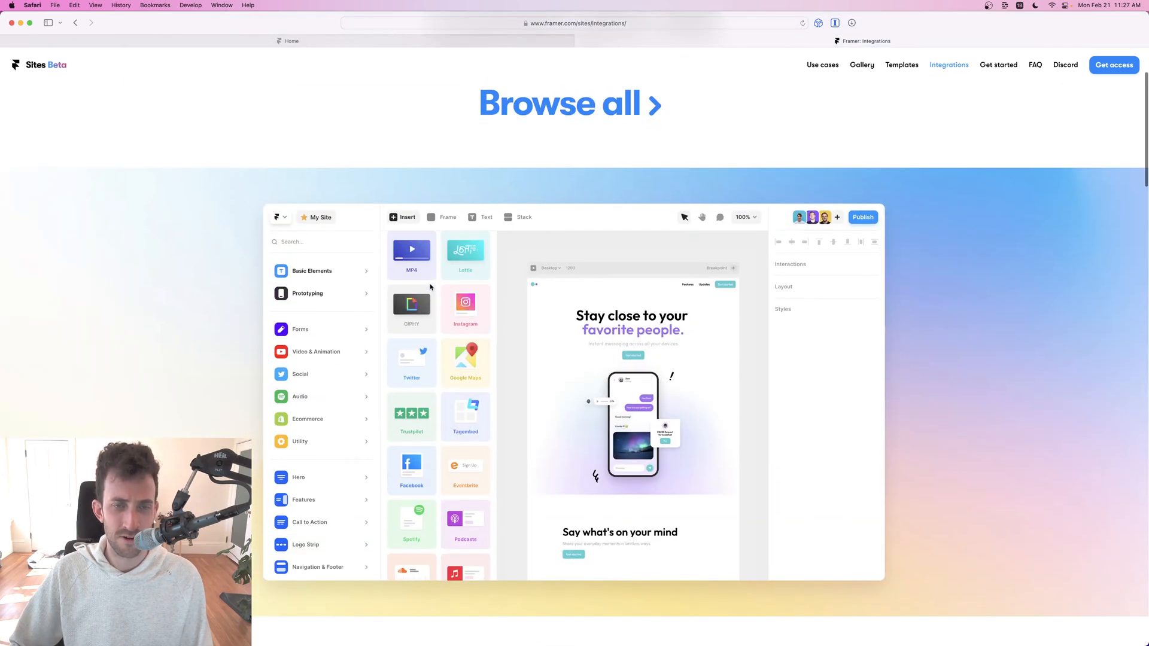
{"action": "scroll", "scroll_direction": "down", "scroll_amount": 3}
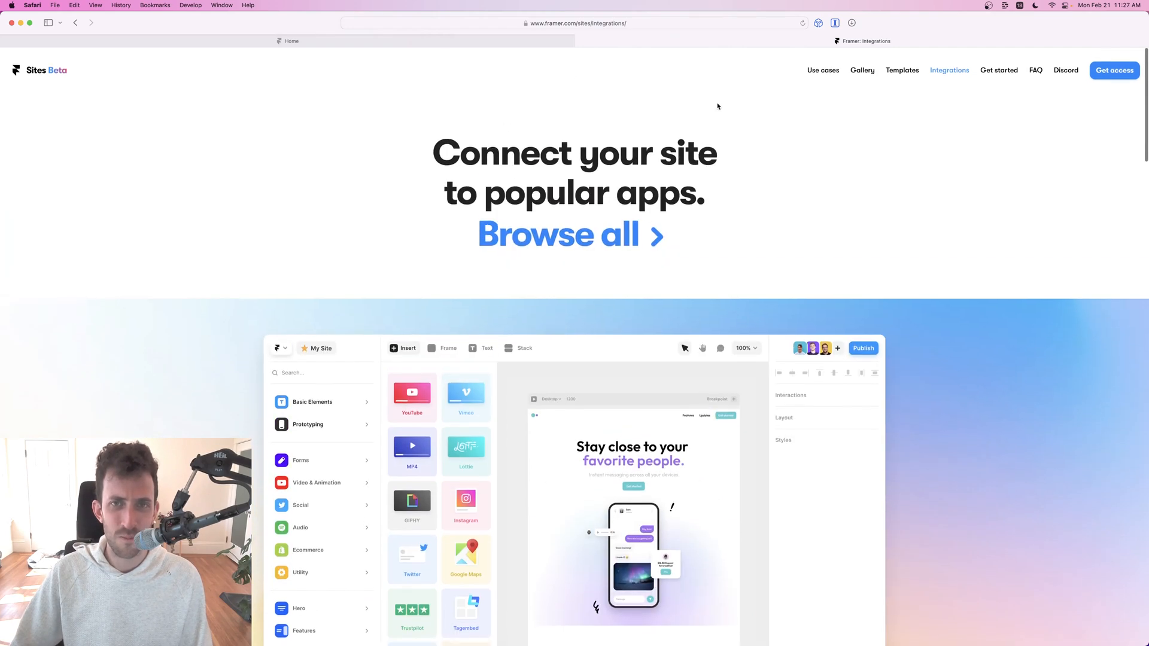
{"action": "scroll", "scroll_direction": "down", "scroll_amount": 3}
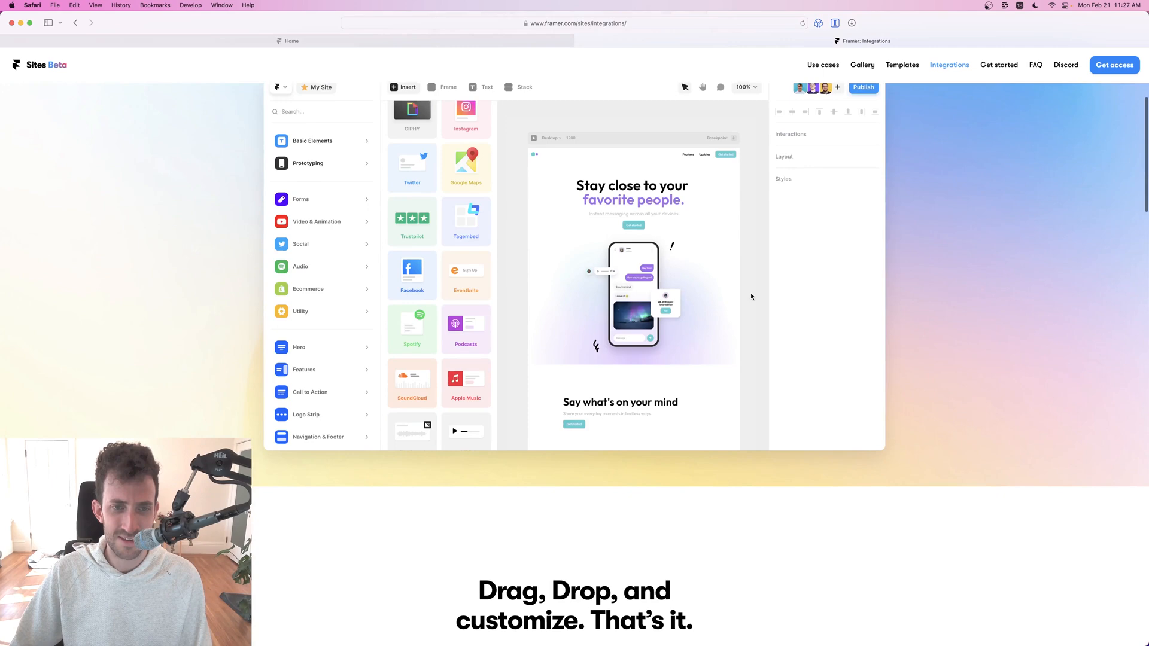
{"action": "scroll", "scroll_direction": "down", "scroll_amount": 3}
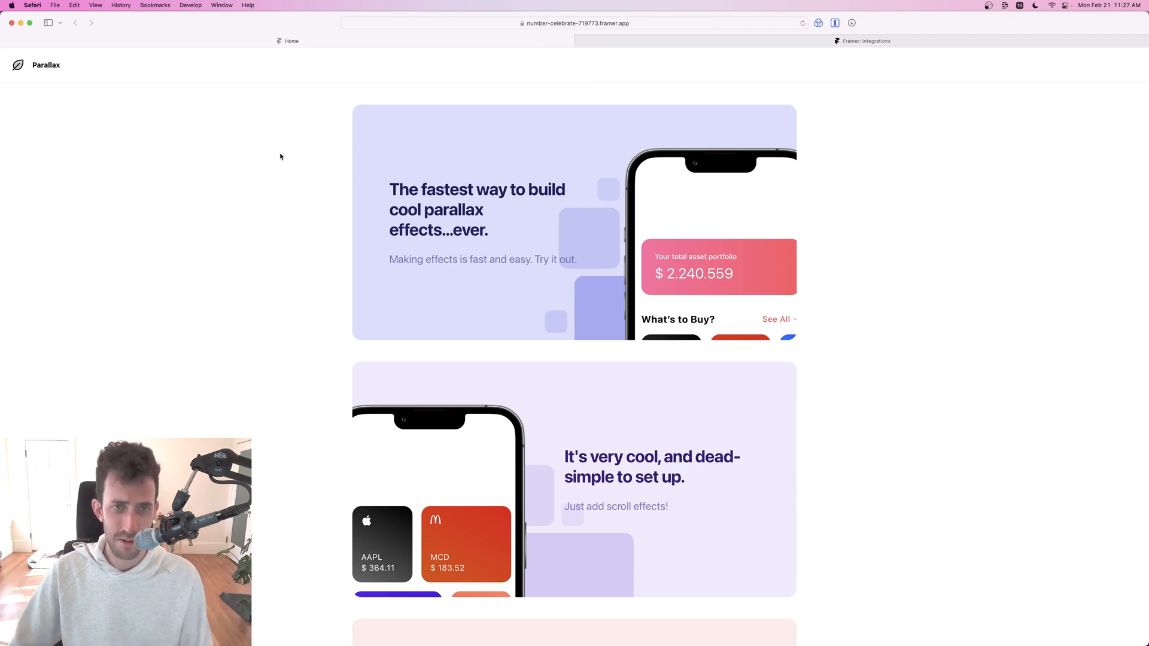
{"action": "mouse_move", "coordinate": [389, 180]}
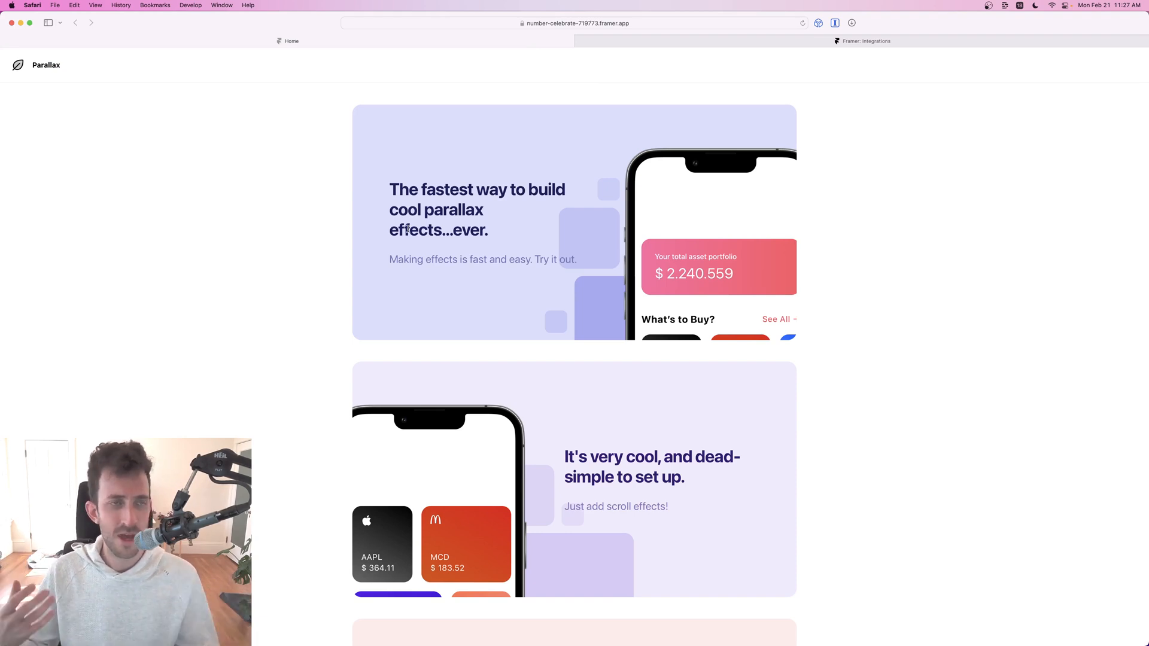
{"action": "scroll", "scroll_direction": "down", "scroll_amount": 3}
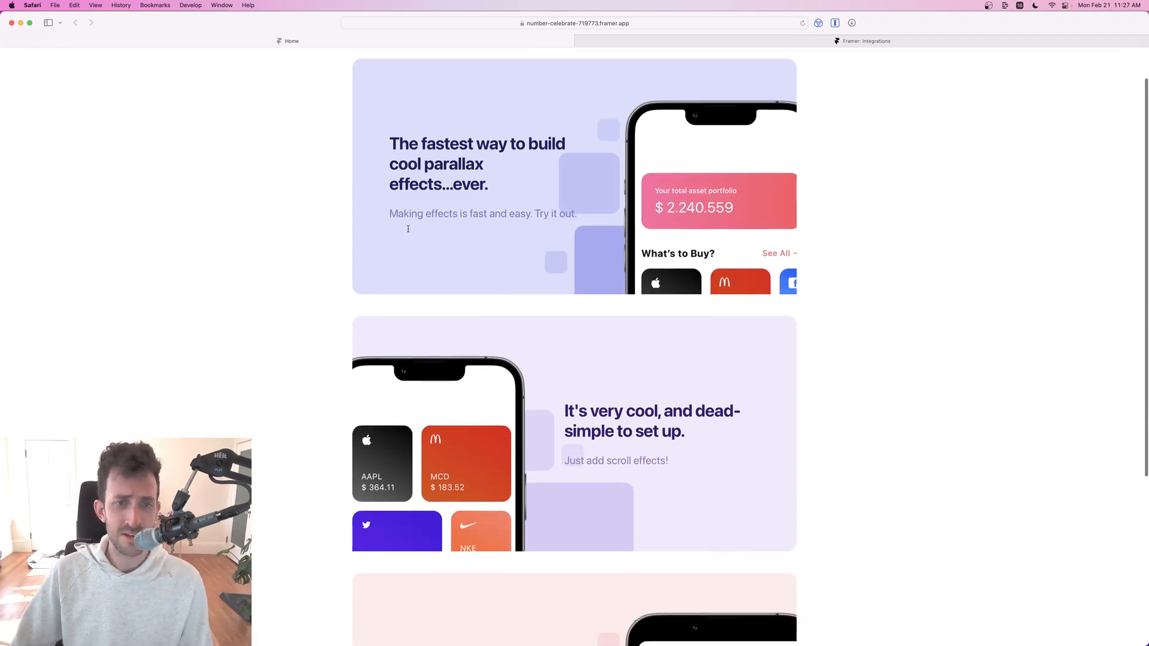
{"action": "scroll", "scroll_direction": "down", "scroll_amount": 3}
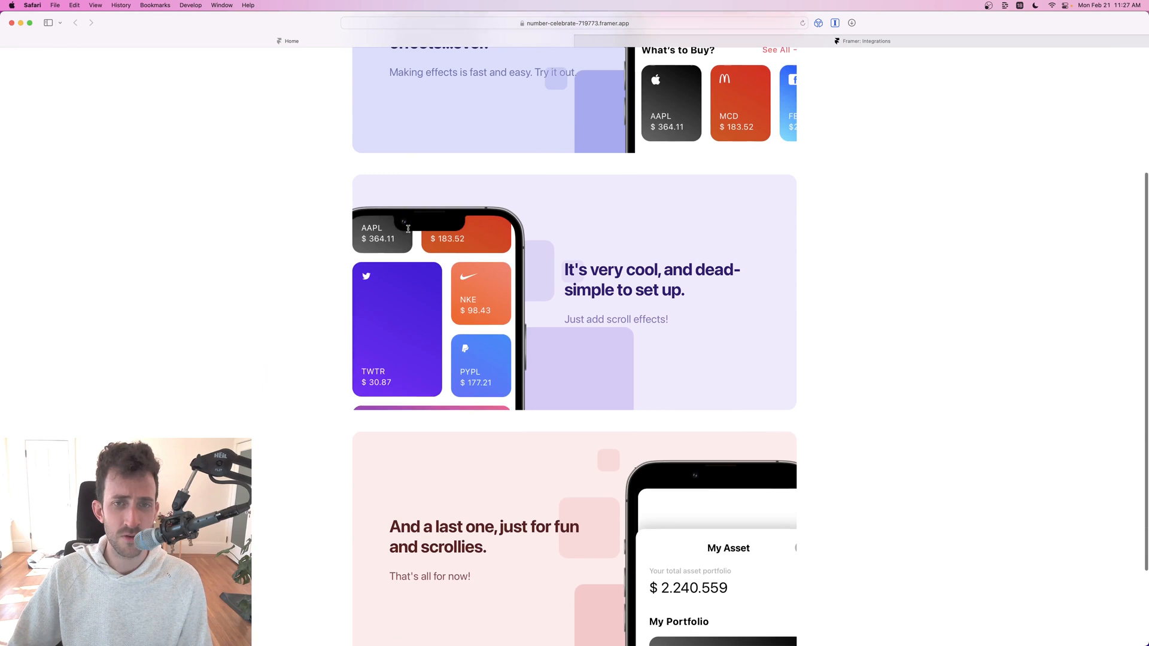
{"action": "scroll", "scroll_direction": "down", "scroll_amount": 3}
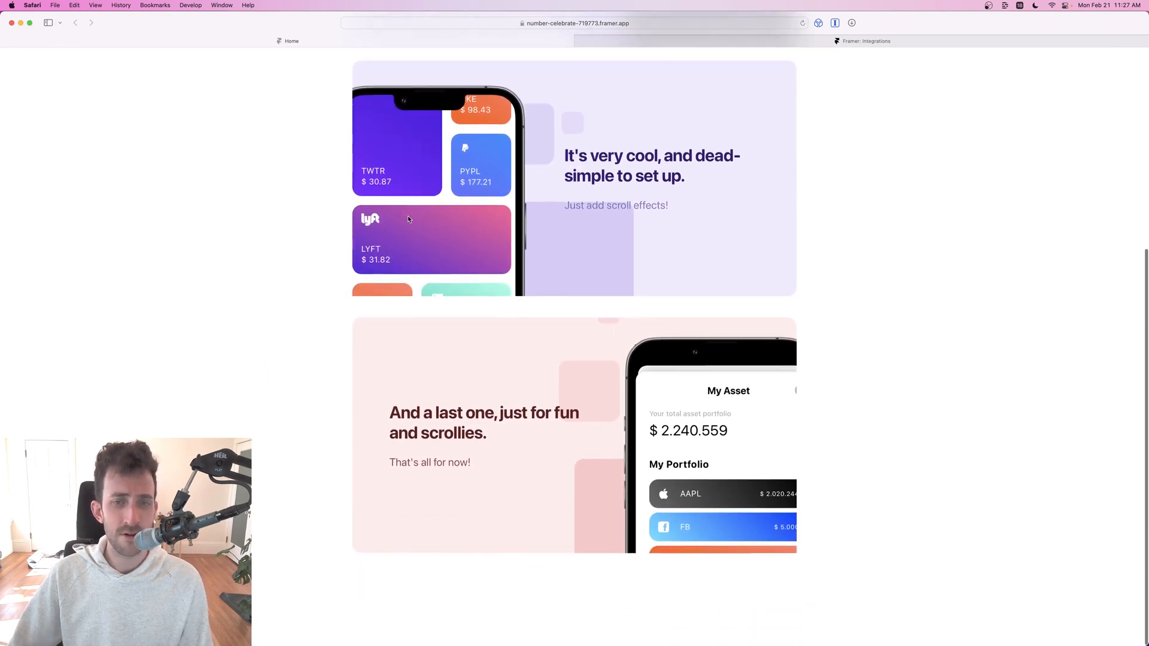
{"action": "scroll", "scroll_direction": "up", "scroll_amount": 3}
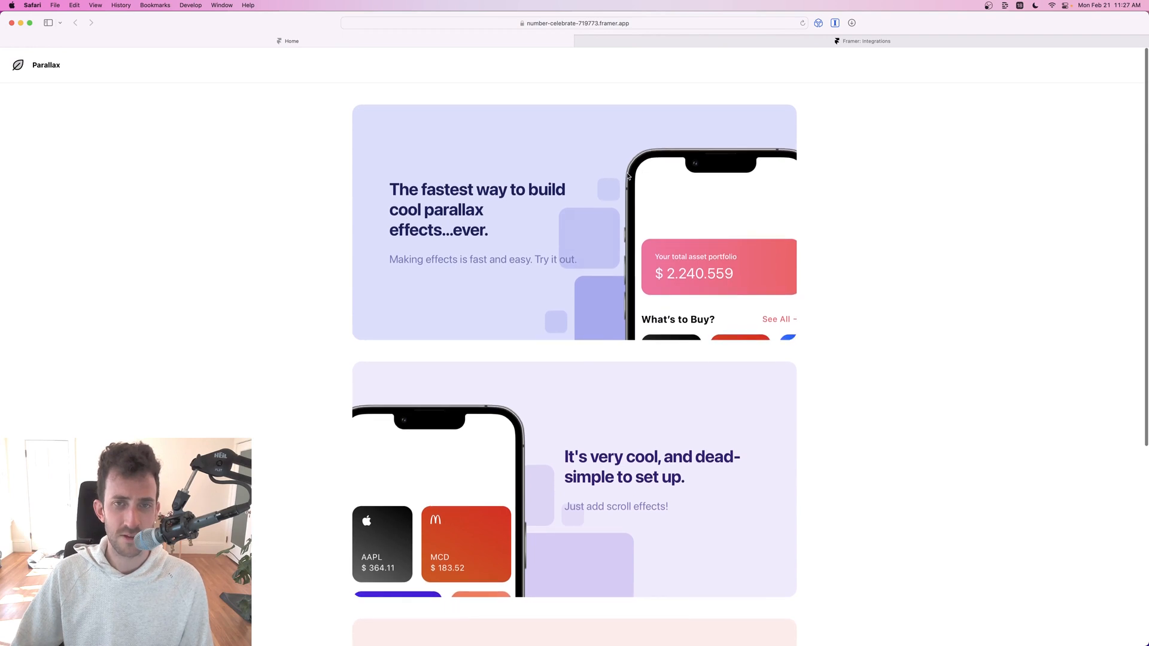
{"action": "mouse_move", "coordinate": [579, 253]}
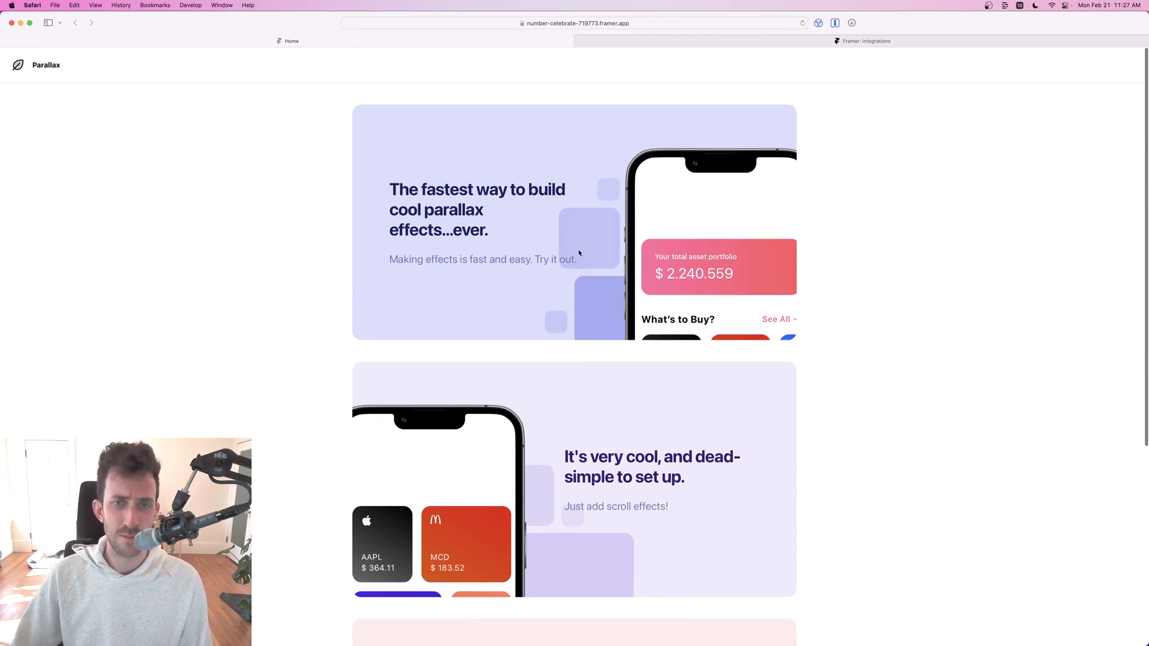
{"action": "scroll", "scroll_direction": "down", "scroll_amount": 3}
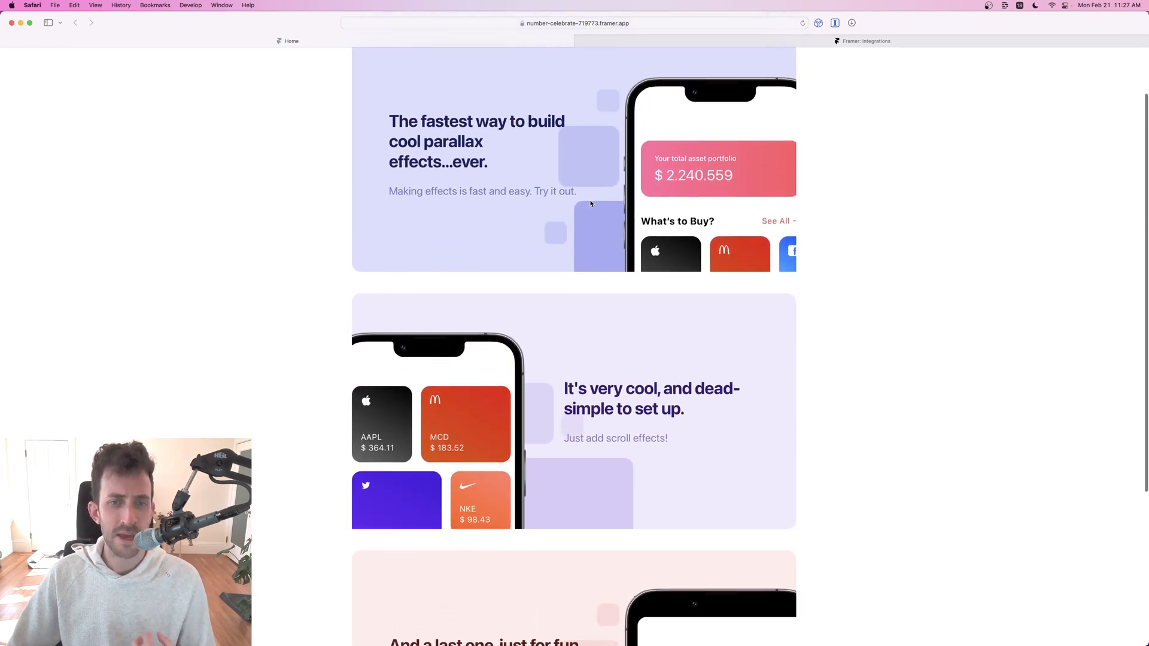
{"action": "scroll", "scroll_direction": "down", "scroll_amount": 3}
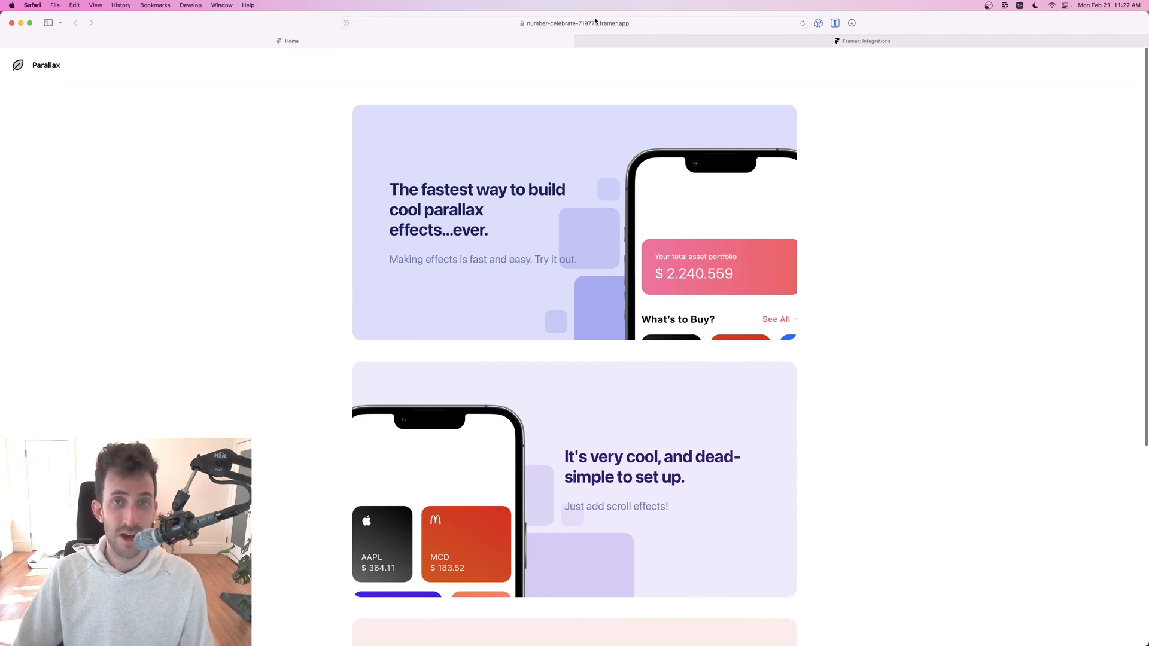
{"action": "left_click", "coordinate": [576, 23]}
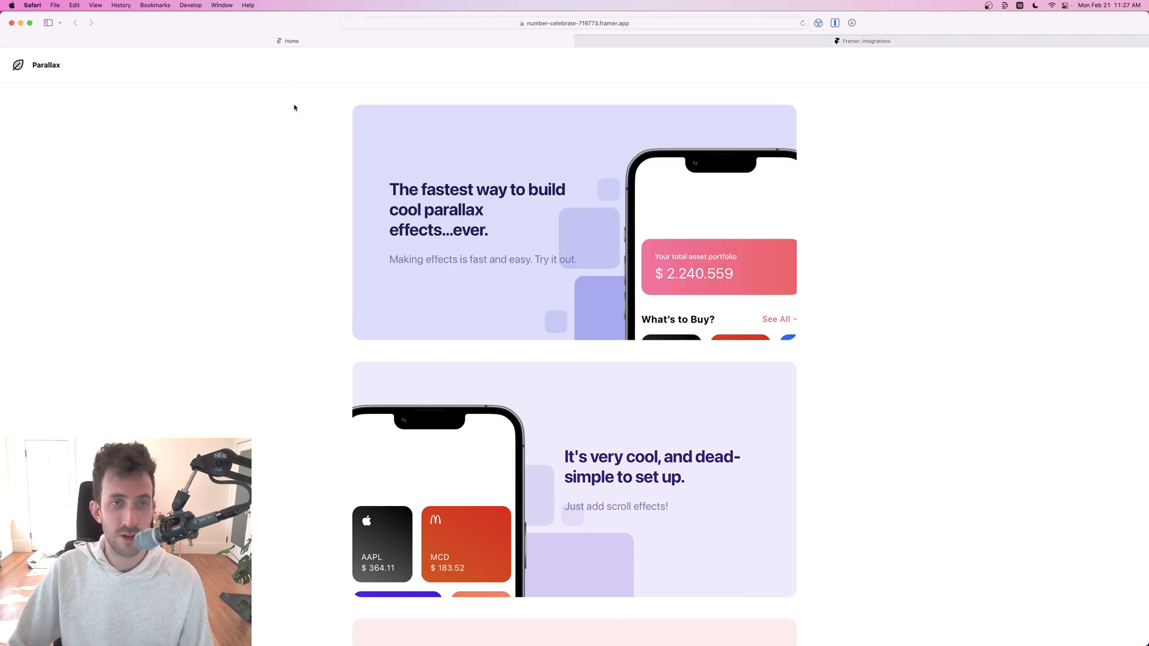
{"action": "scroll", "scroll_direction": "down", "scroll_amount": 3}
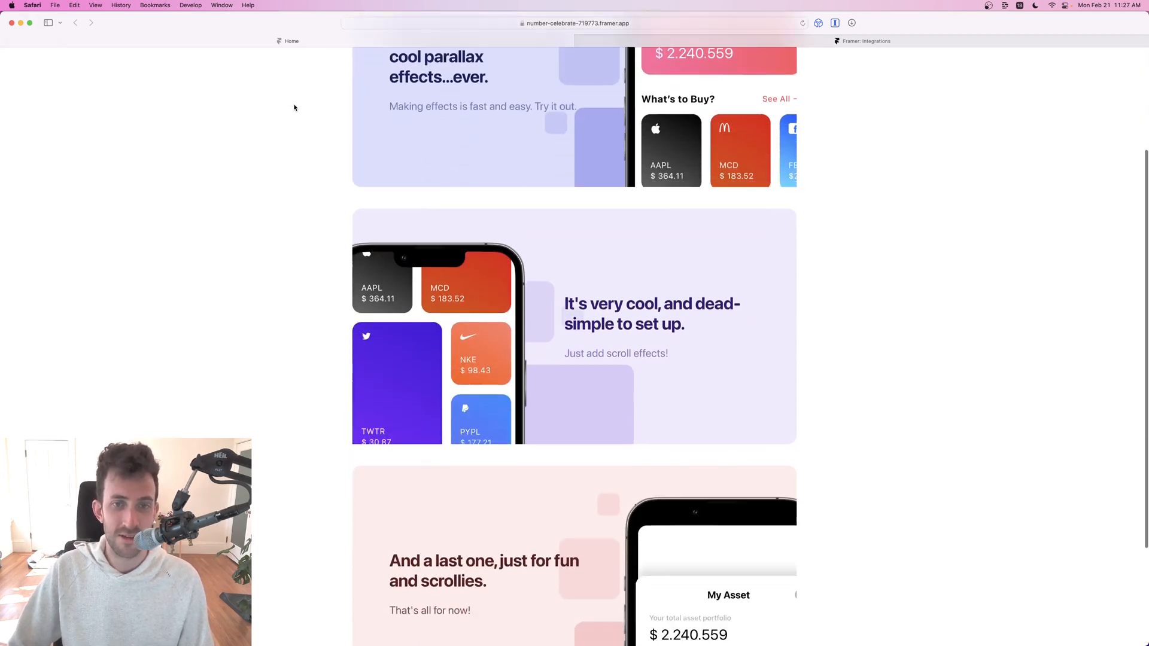
{"action": "scroll", "scroll_direction": "up", "scroll_amount": 3}
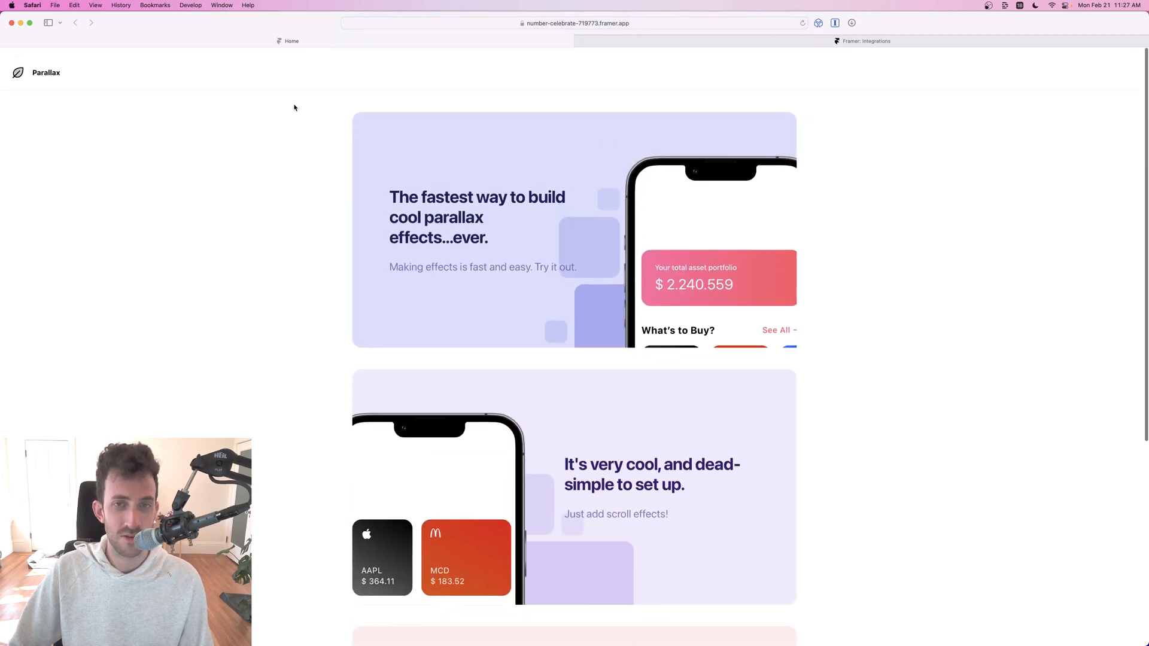
{"action": "scroll", "scroll_direction": "down", "scroll_amount": 3}
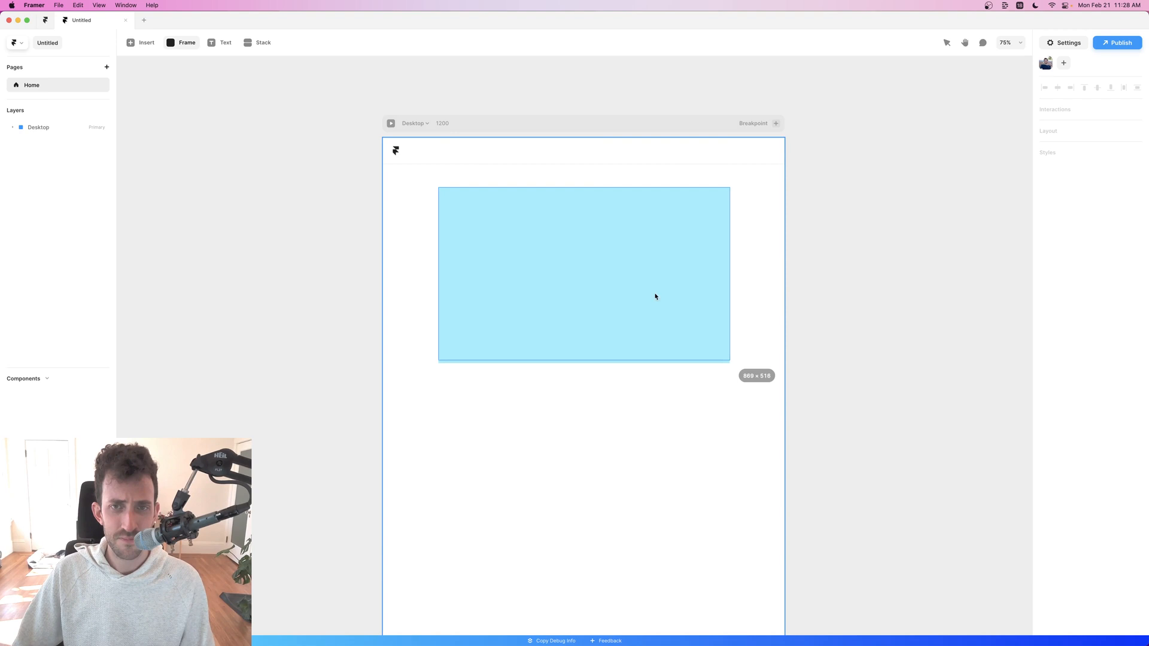
- Fill the new frame with light purple #F0E0FF and set its overflow to hidden
{"action": "left_click", "coordinate": [583, 274]}
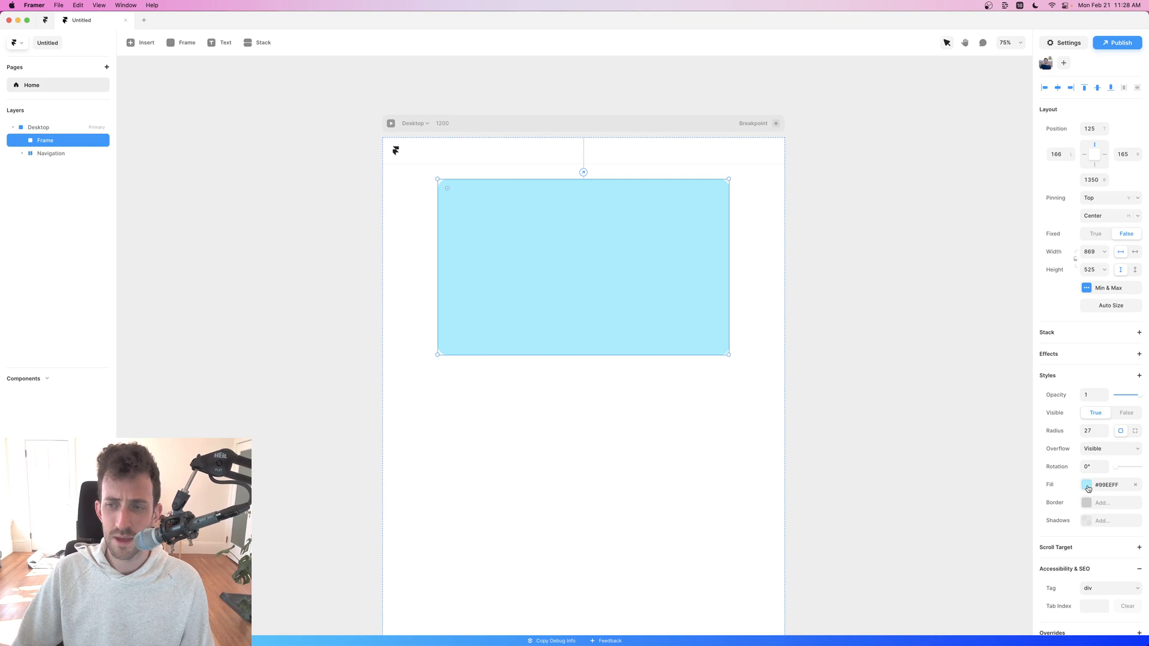
{"action": "left_click", "coordinate": [1106, 484]}
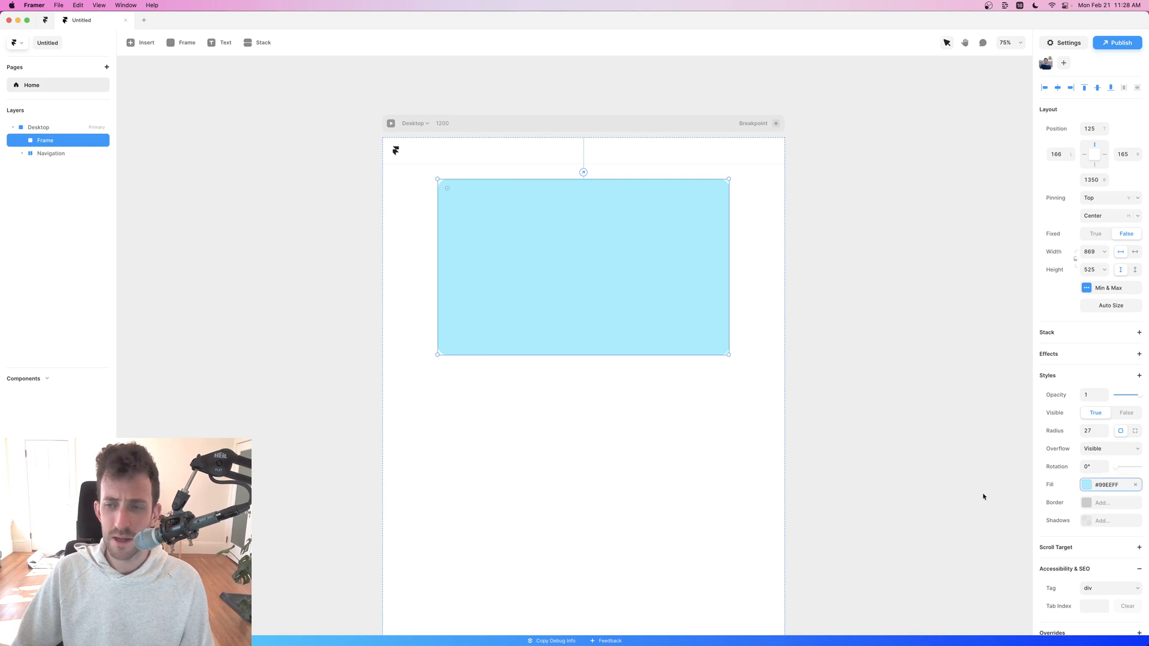
{"action": "left_click", "coordinate": [1086, 485]}
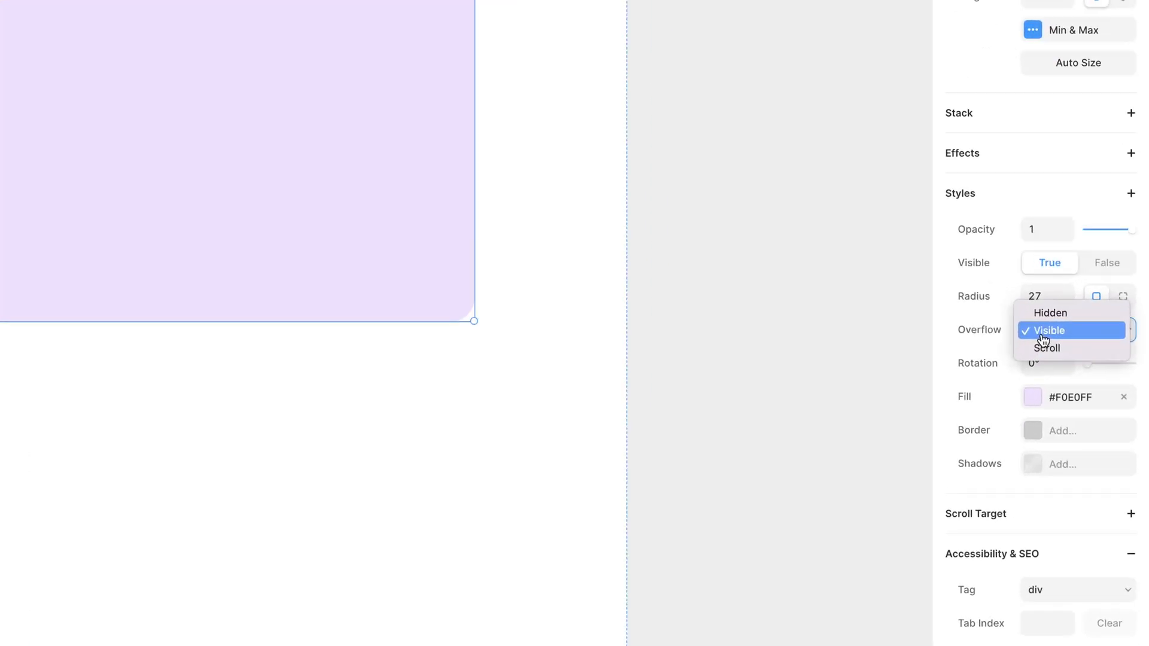
{"action": "left_click", "coordinate": [1051, 312]}
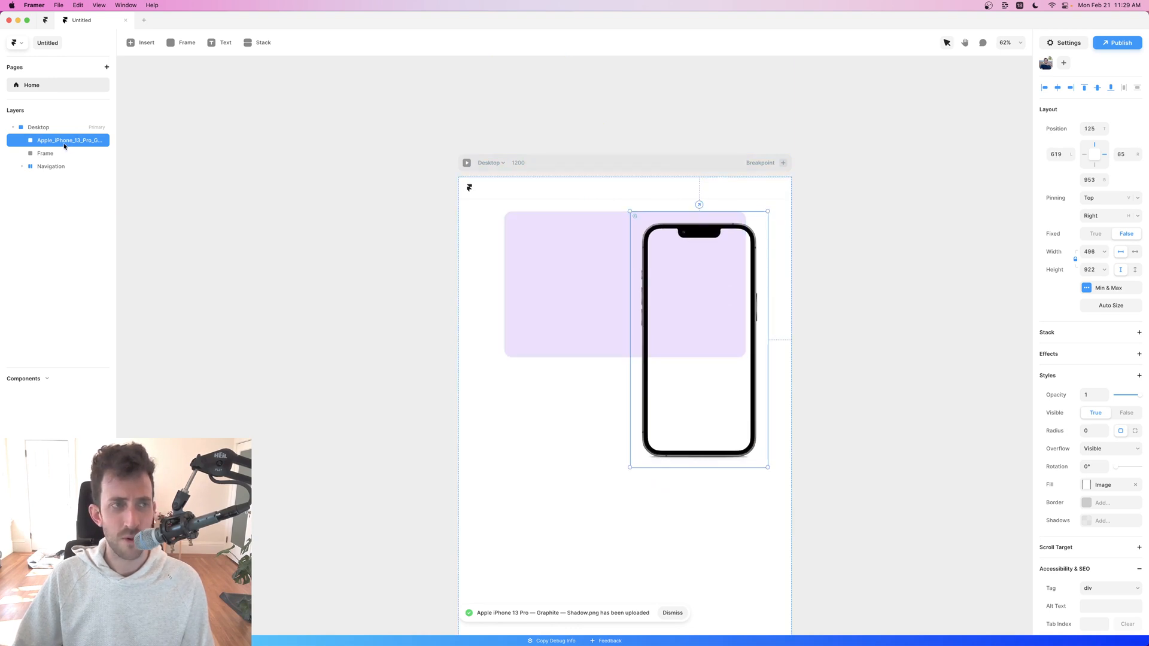
- Select the iPhone 13 Pro mockup layer to place it inside the section frame
{"action": "left_click", "coordinate": [45, 140]}
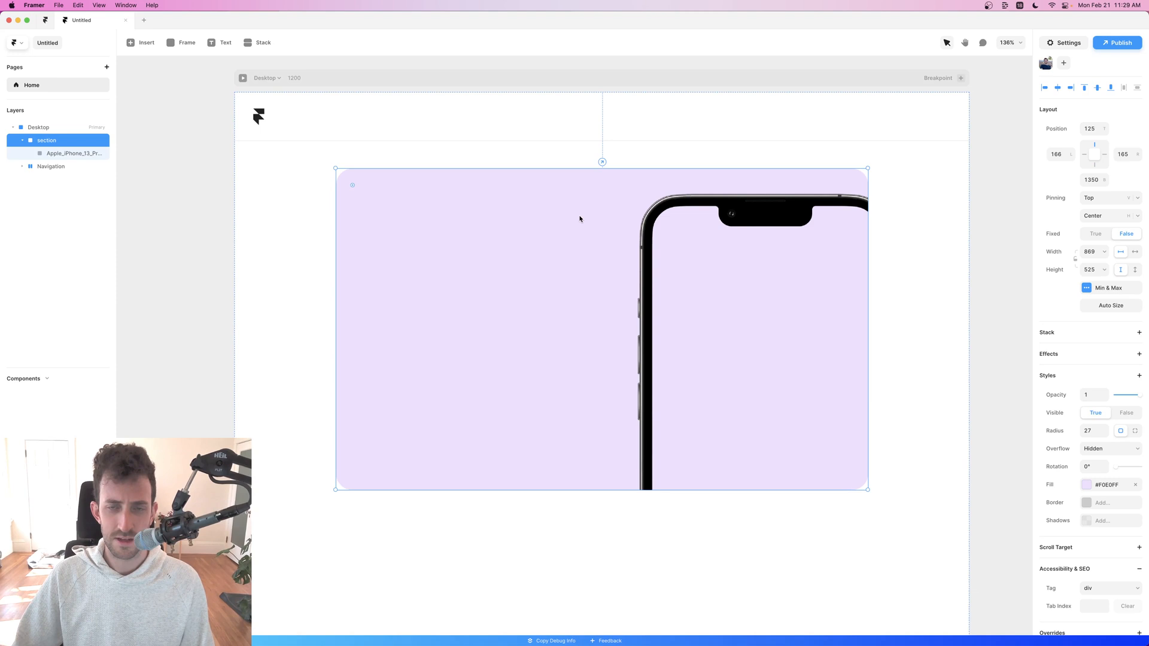
{"action": "mouse_move", "coordinate": [843, 429]}
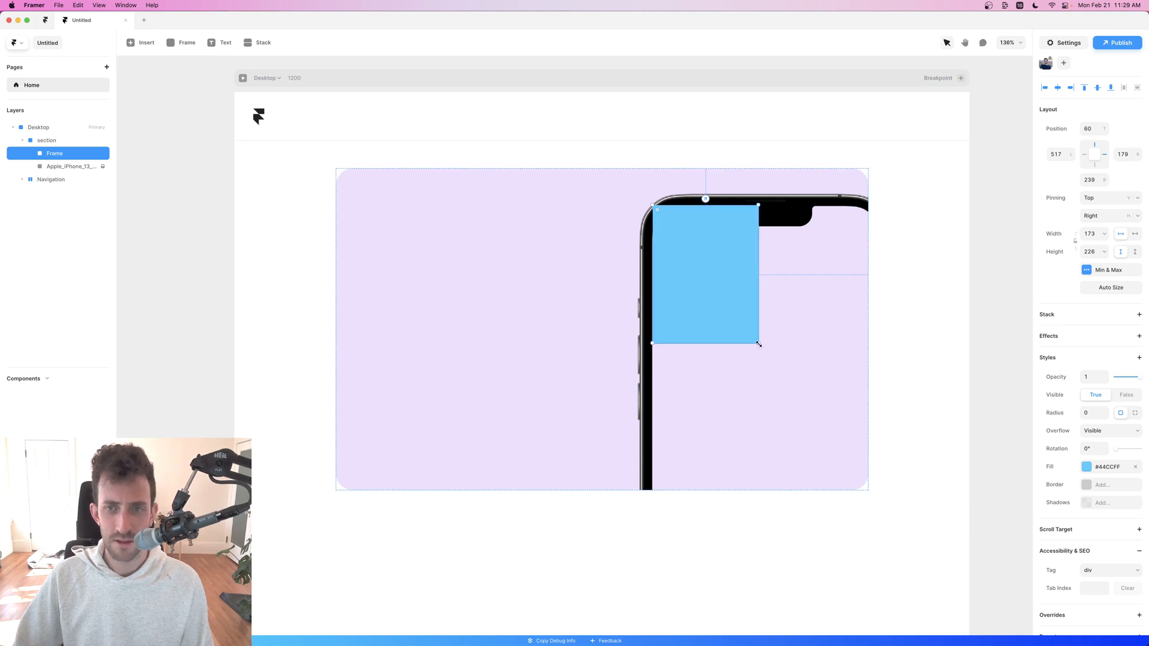
- Stretch the blue frame to cover the phone's screen area and adjust its fill
{"action": "left_click_drag", "start_coordinate": [759, 343], "coordinate": [878, 524]}
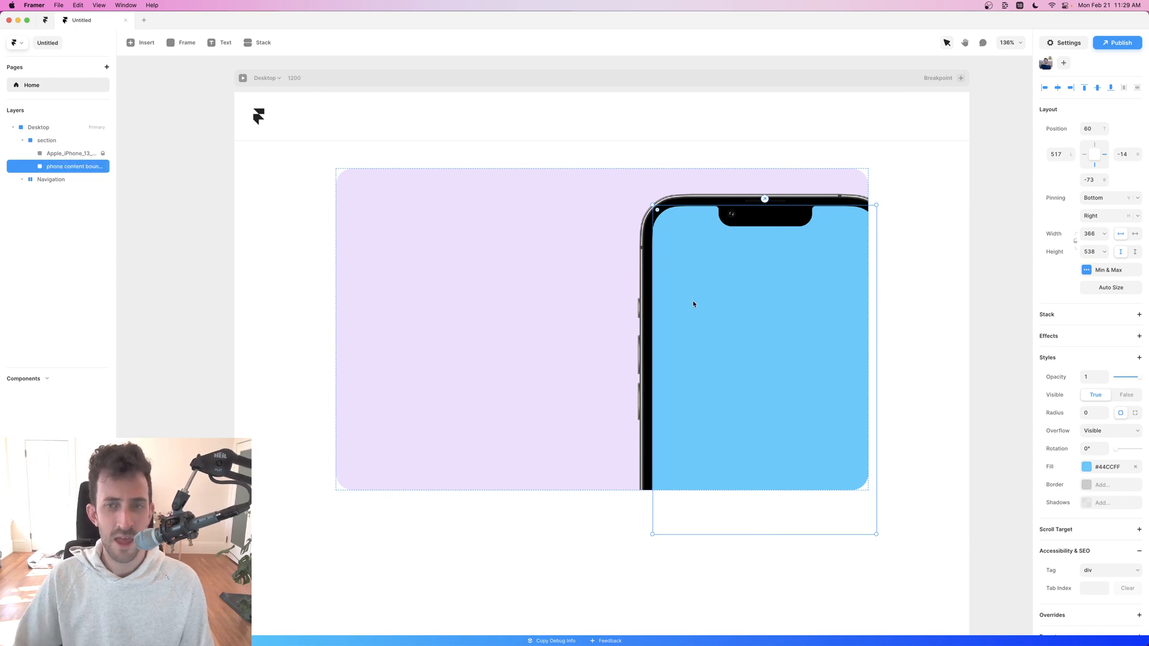
{"action": "left_click", "coordinate": [1087, 467]}
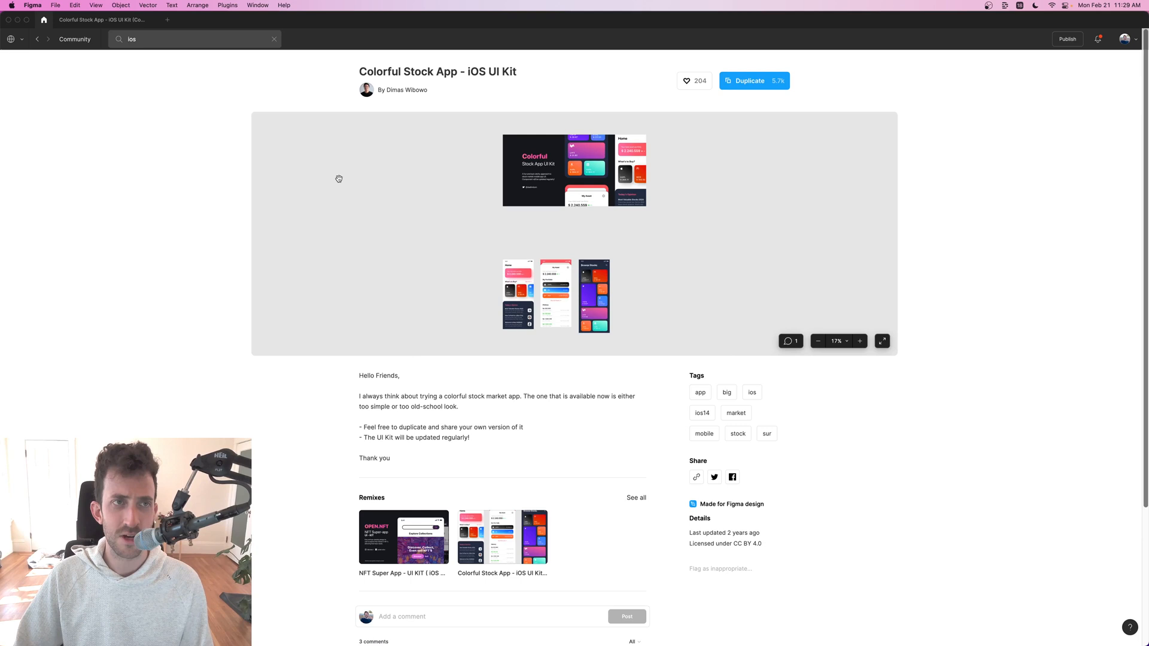
{"action": "mouse_move", "coordinate": [413, 71]}
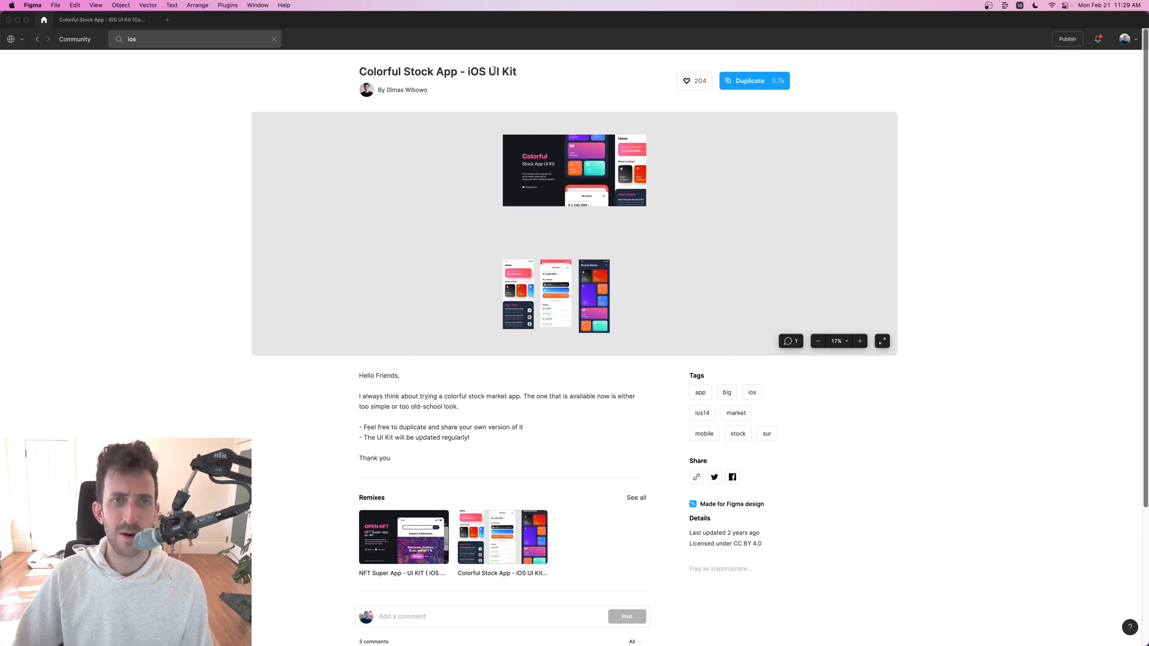
{"action": "mouse_move", "coordinate": [526, 88]}
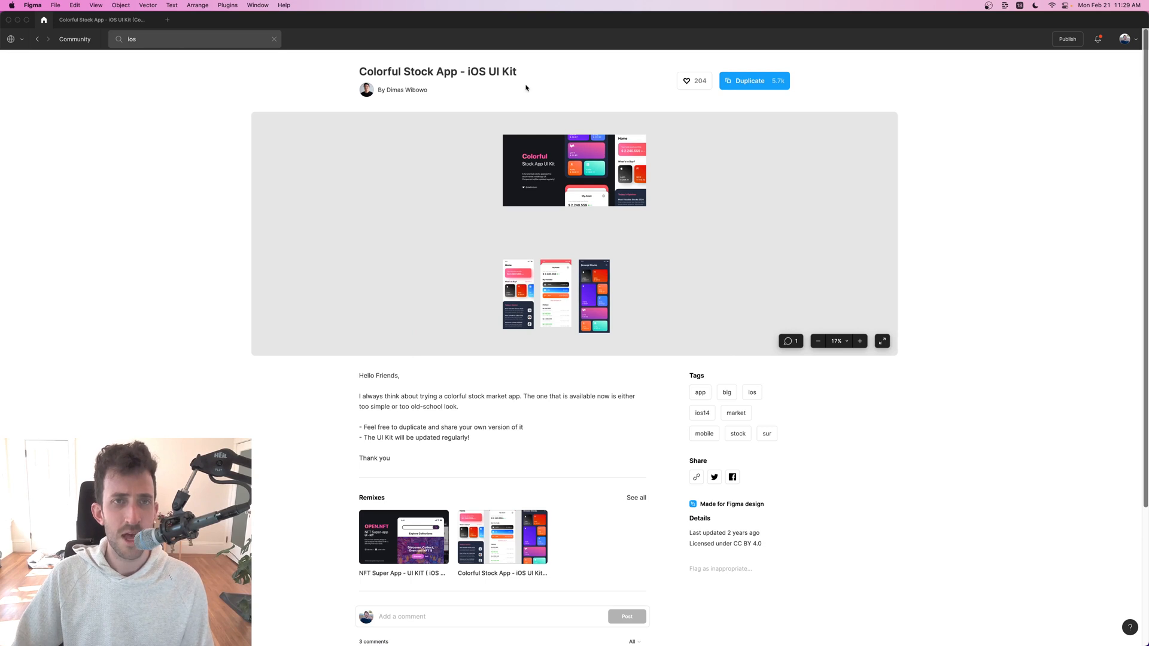
- Copy the stock card grid from the UI kit's Browse Stocks screen and switch to Framer
{"action": "left_click", "coordinate": [749, 80]}
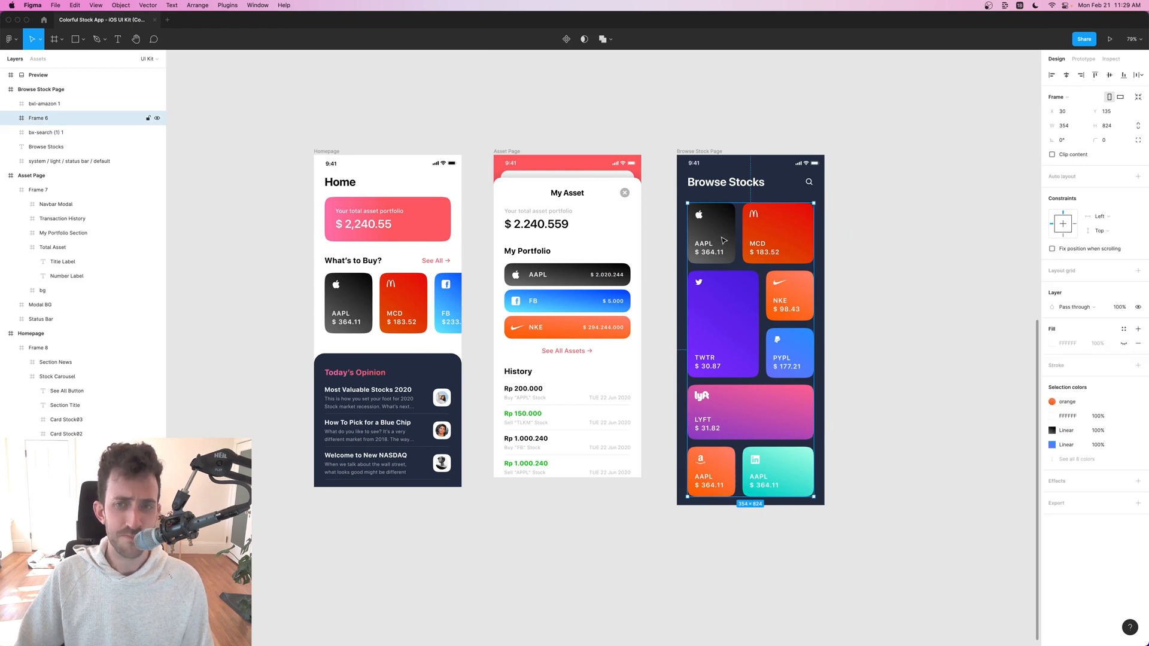
{"action": "mouse_move", "coordinate": [739, 305]}
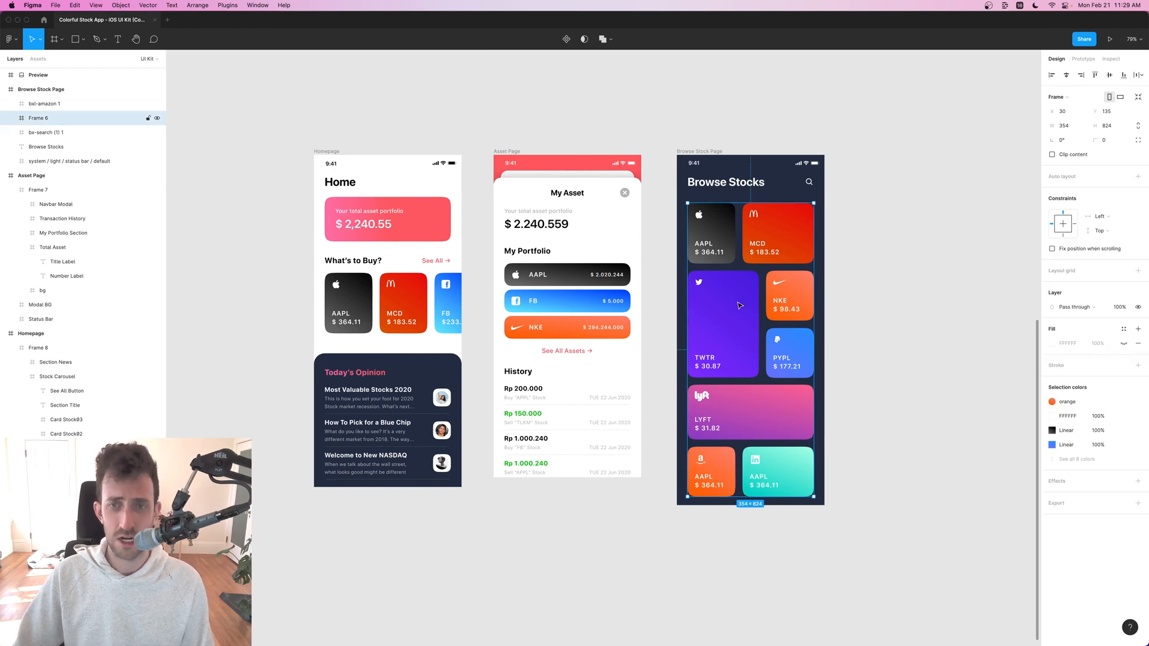
{"action": "right_click", "coordinate": [738, 305]}
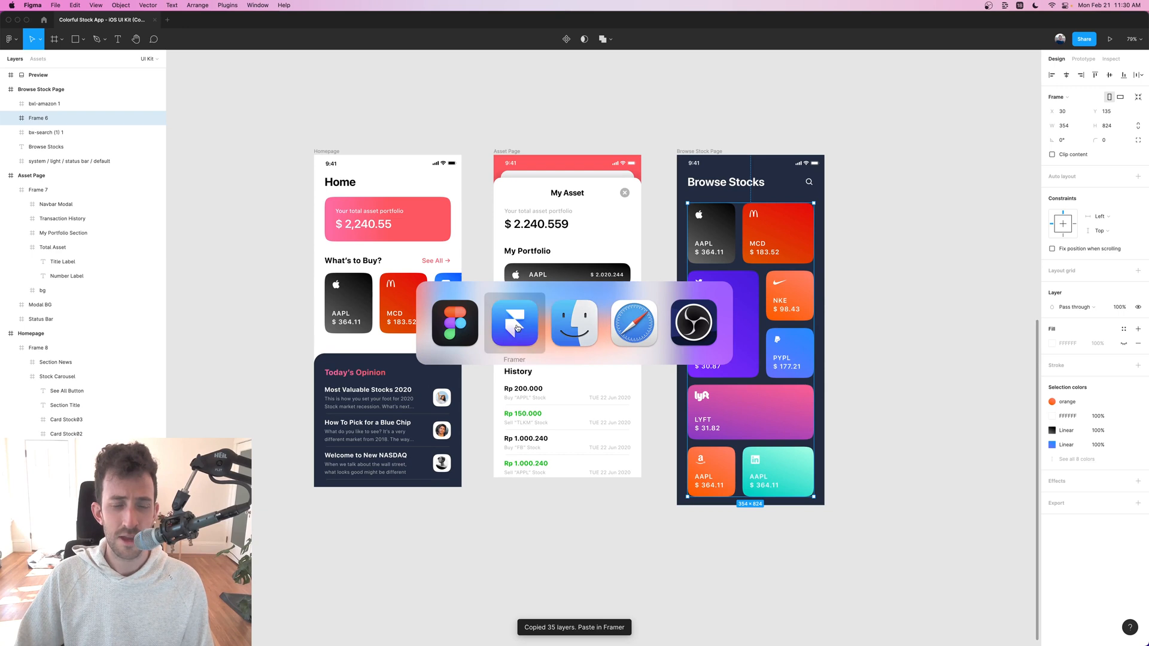
{"action": "left_click", "coordinate": [514, 322]}
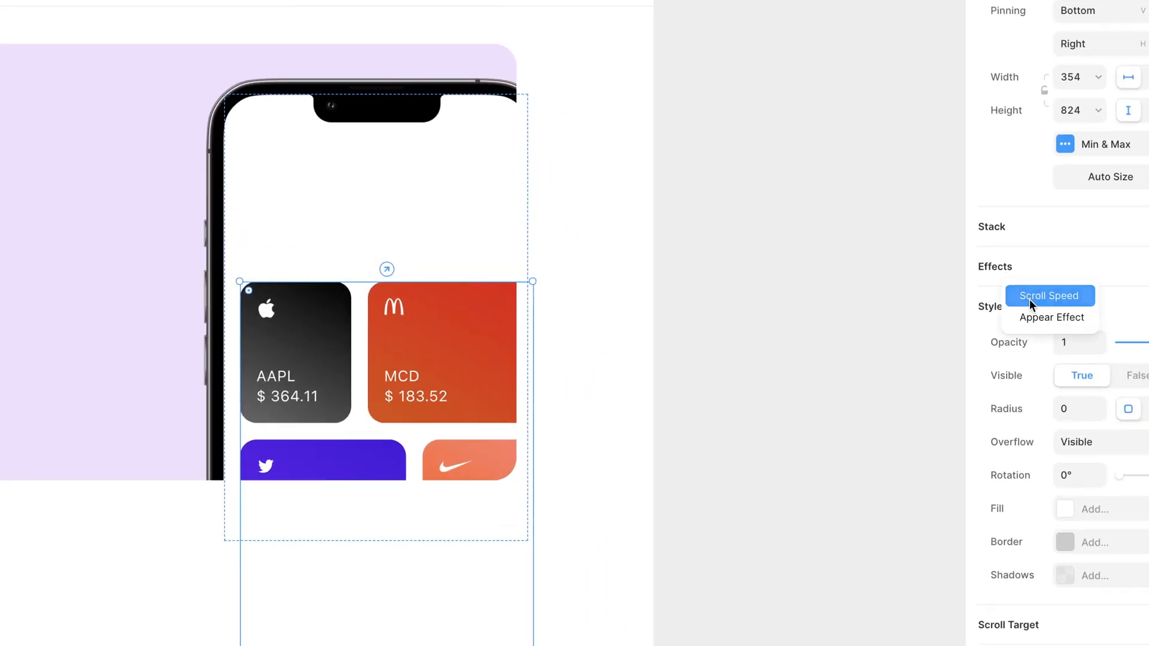
- Add a Scroll Speed effect of 110% to the pasted stock cards
{"action": "left_click", "coordinate": [1048, 296]}
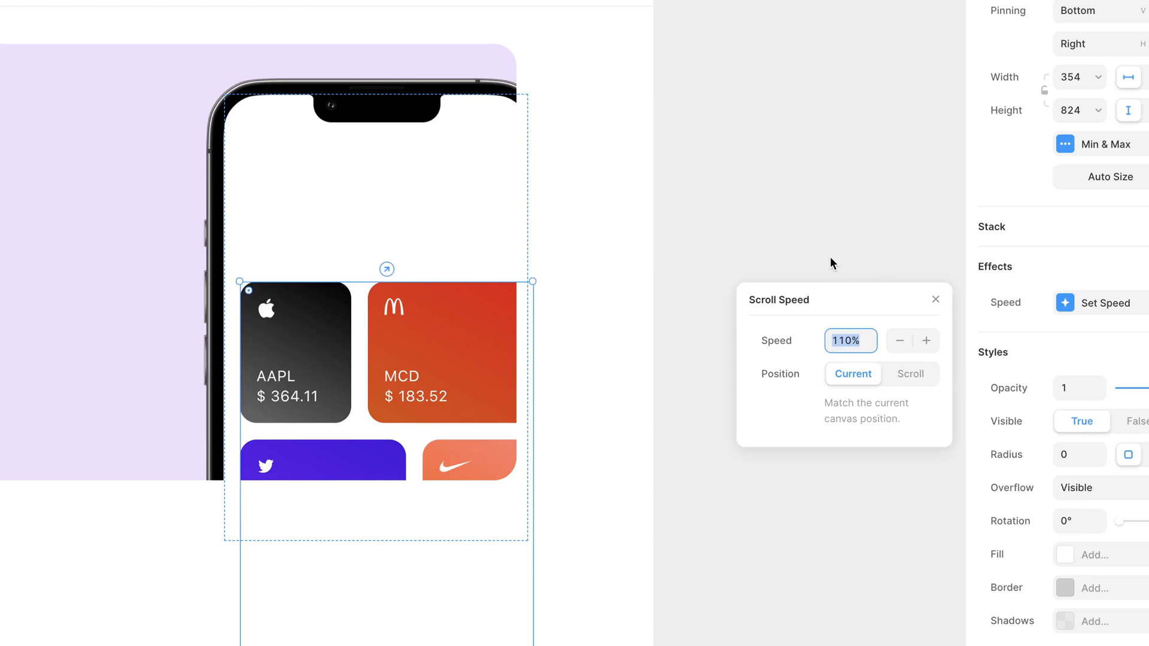
{"action": "mouse_move", "coordinate": [760, 235]}
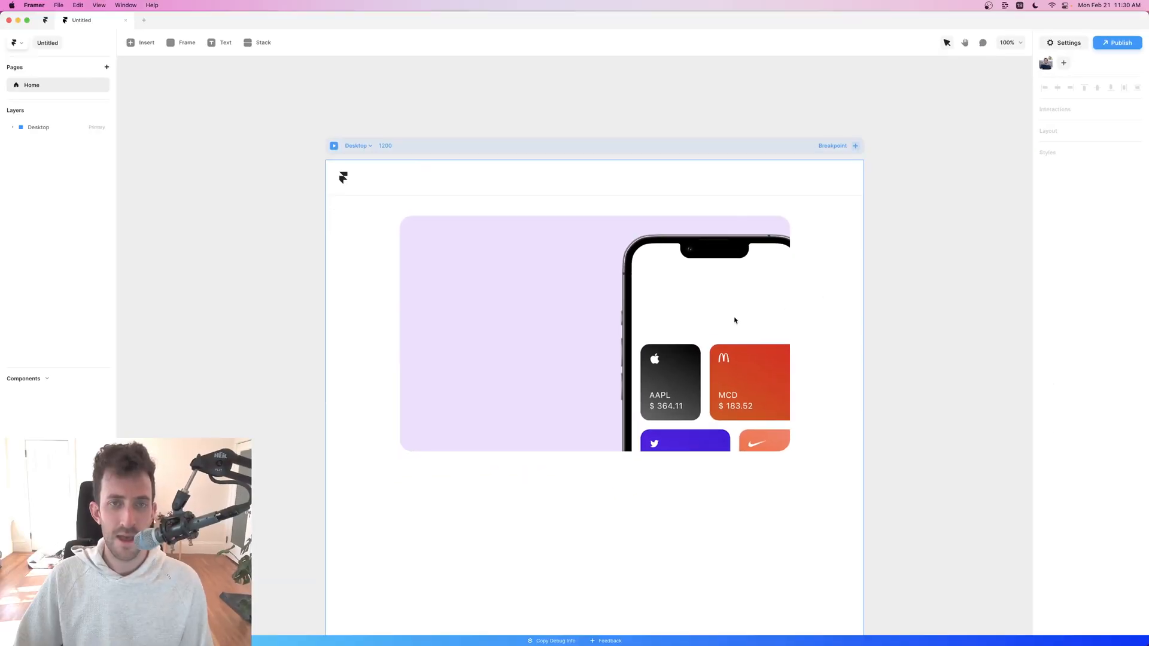
{"action": "mouse_move", "coordinate": [532, 251]}
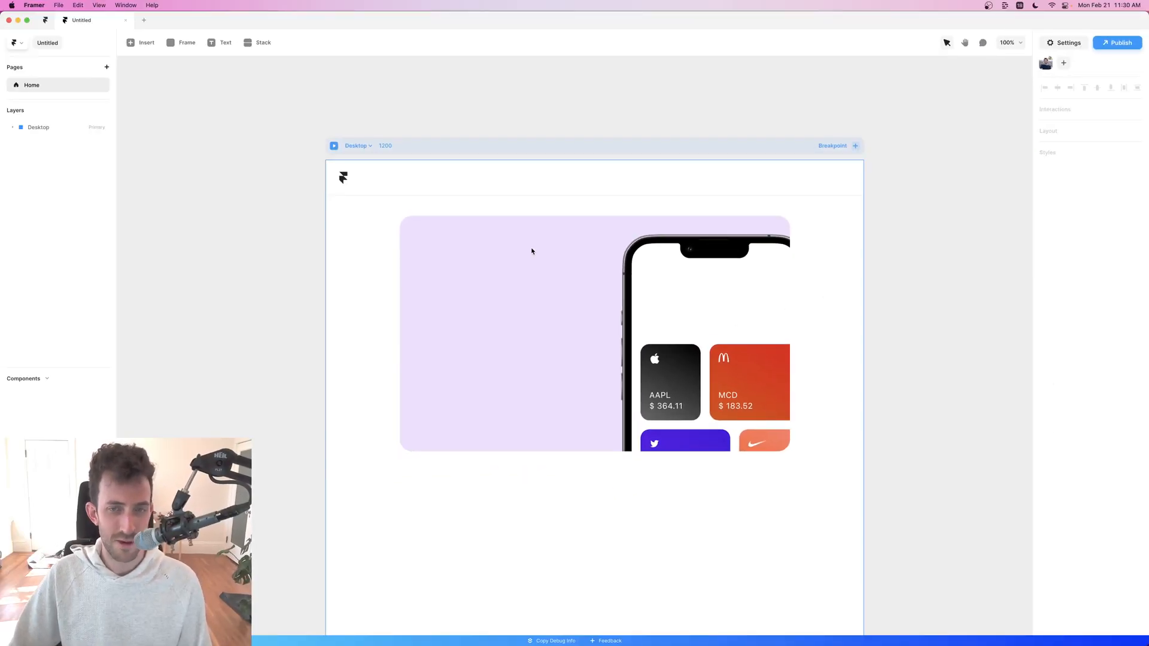
{"action": "mouse_move", "coordinate": [510, 260]}
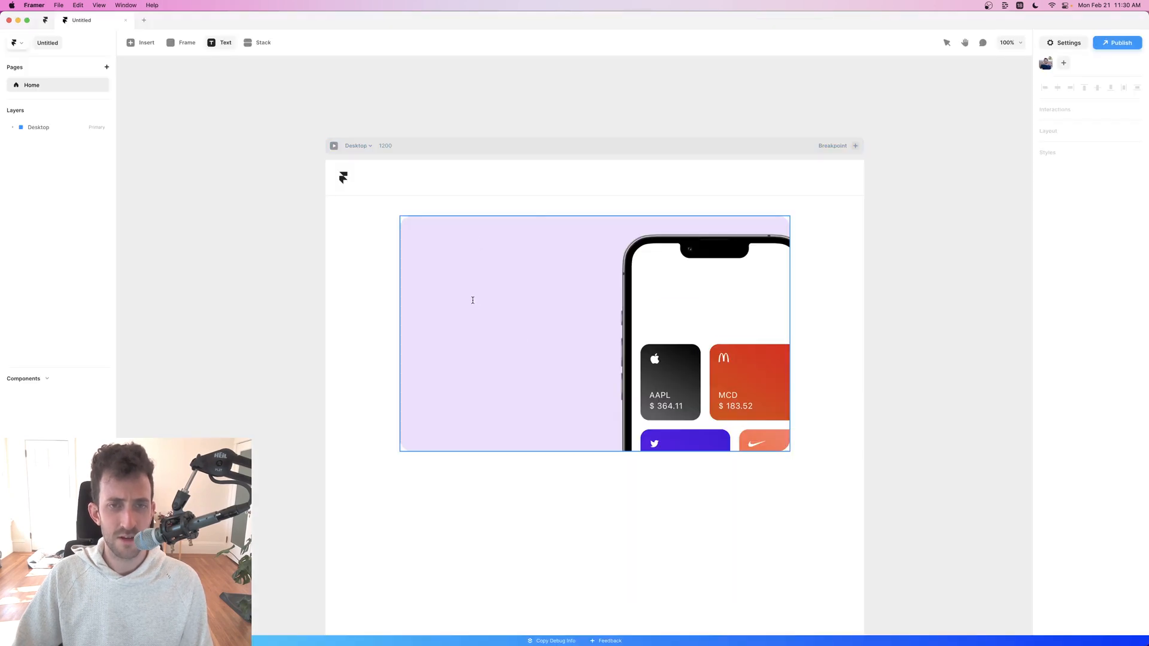
- Write the 'This is a' headline and subheading, style them bold dark purple with size 60
{"action": "type", "text": "This is a subheadin"}
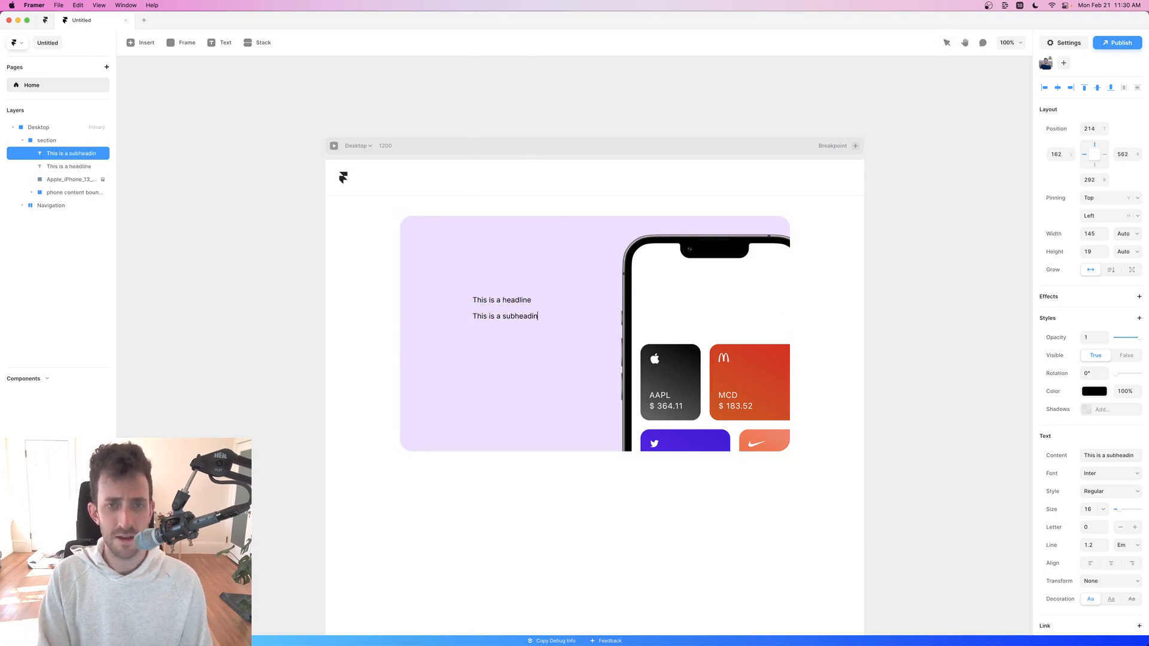
{"action": "left_click", "coordinate": [501, 300]}
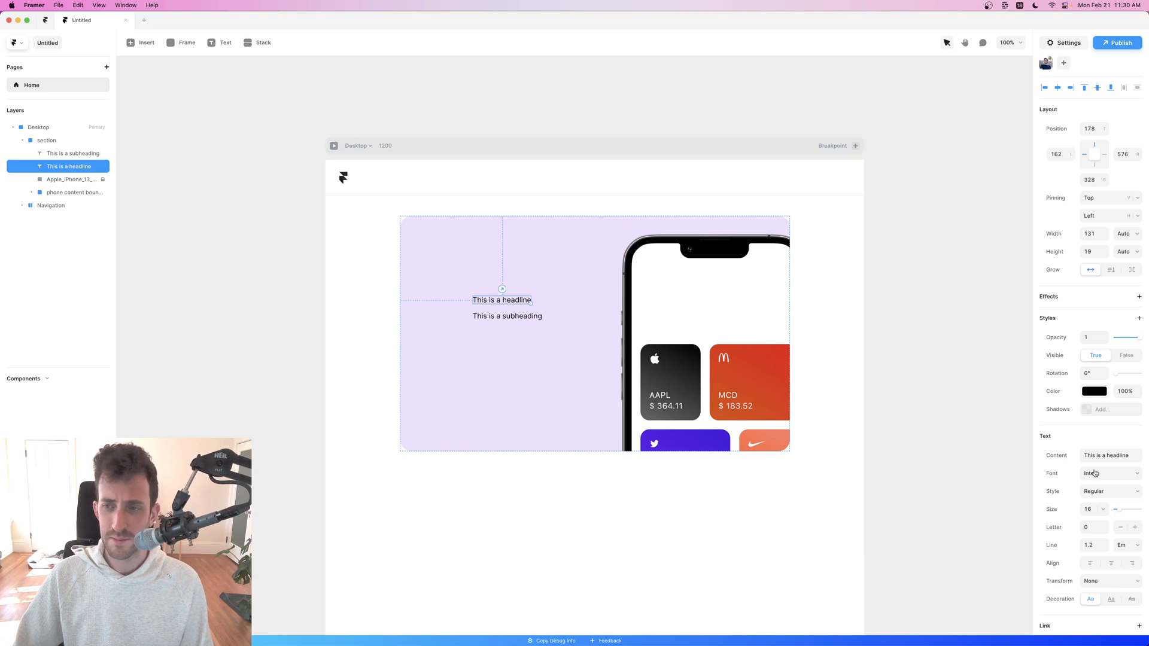
{"action": "left_click", "coordinate": [1109, 491]}
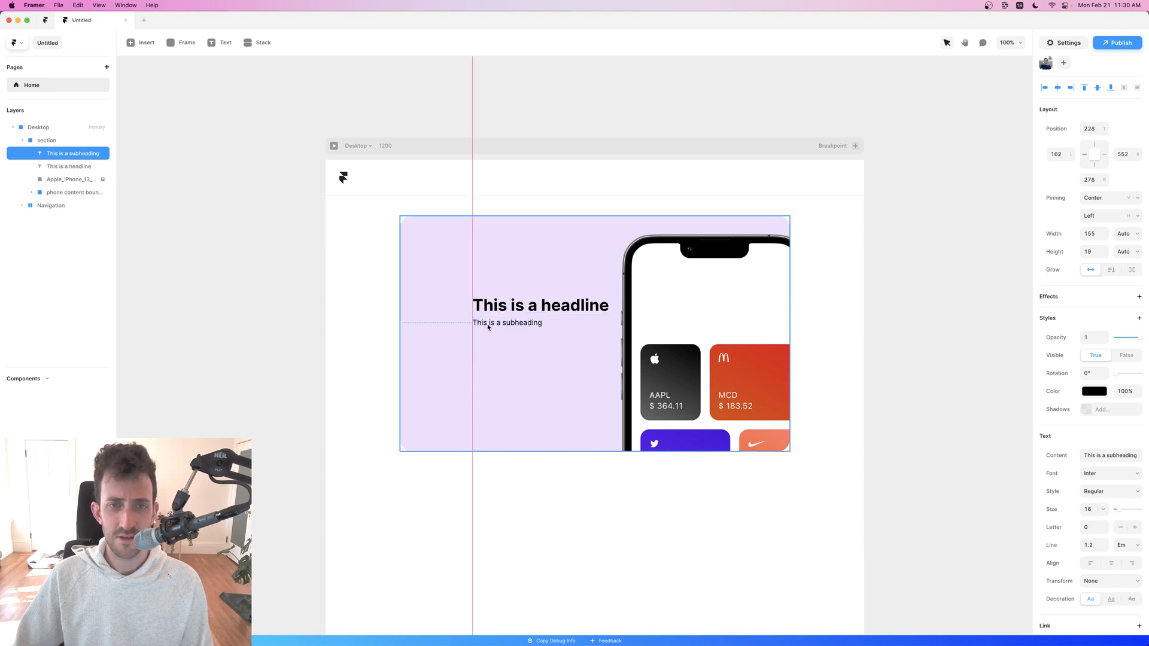
{"action": "left_click", "coordinate": [1111, 490]}
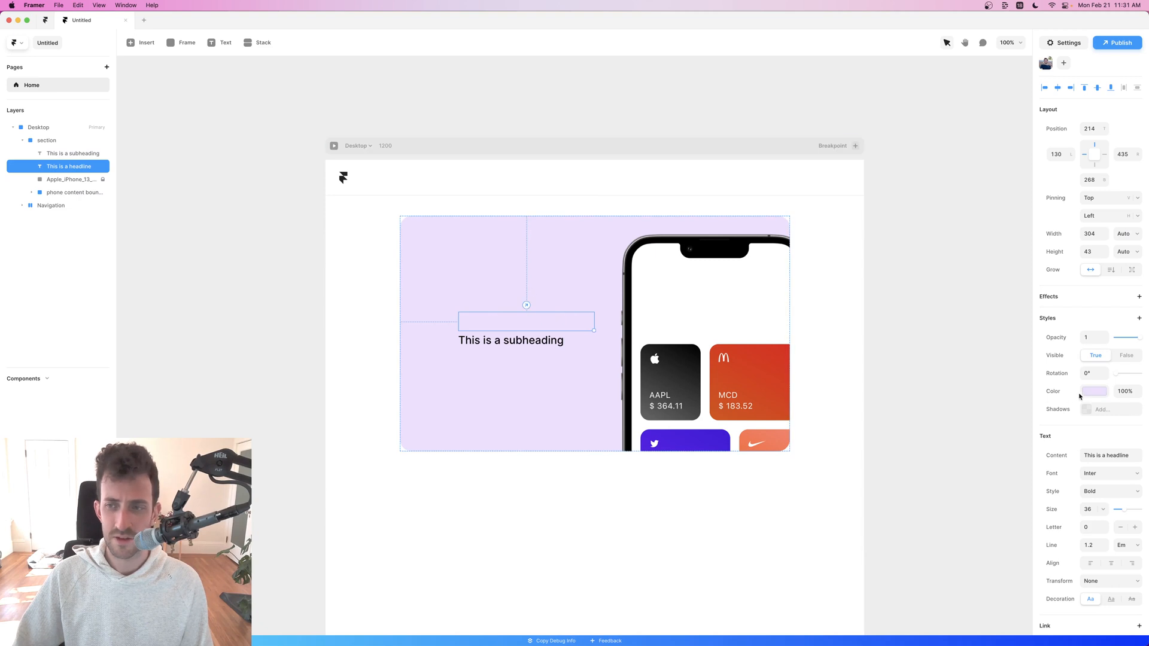
{"action": "left_click", "coordinate": [1093, 392]}
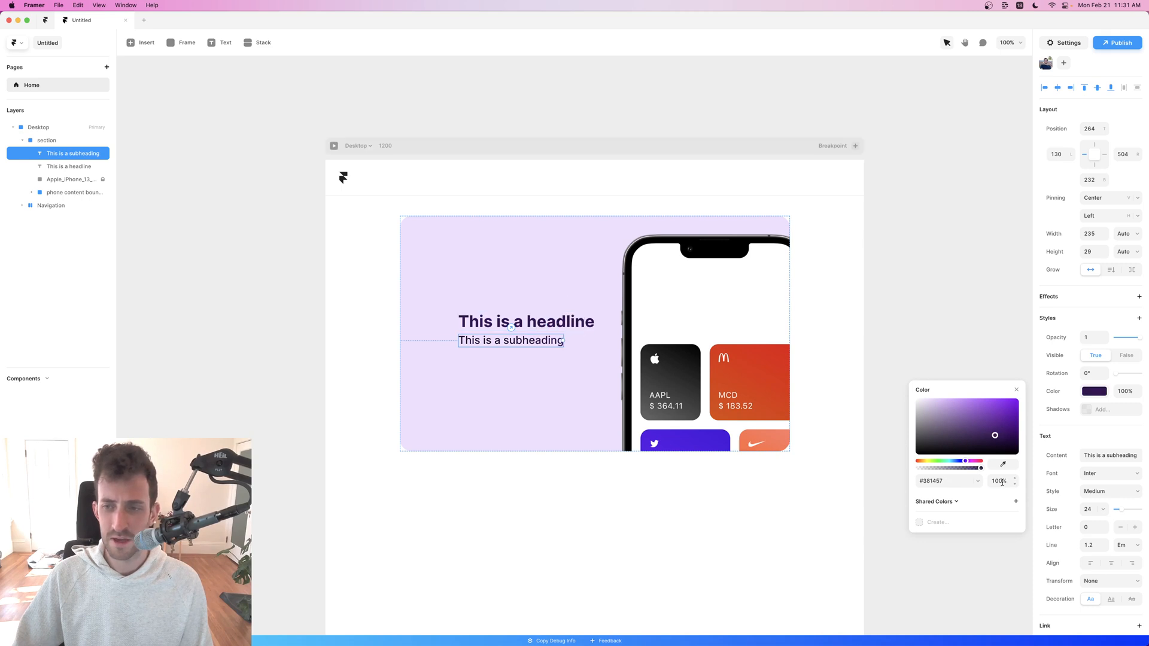
{"action": "type", "text": "60"}
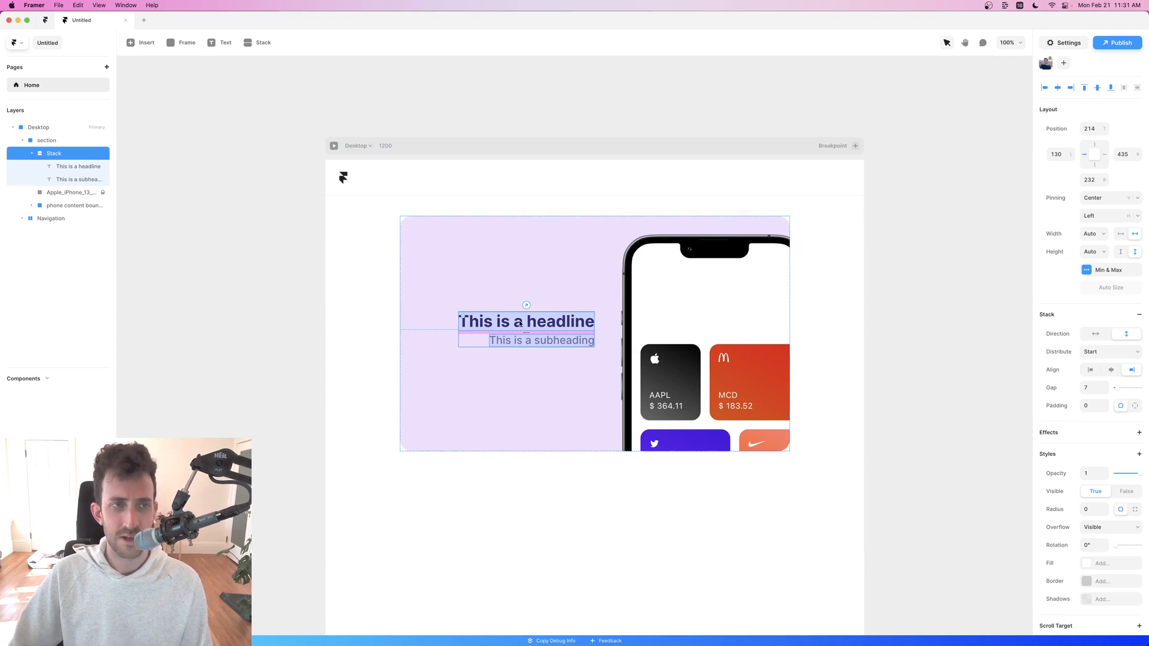
- Centre the stack's content vertically, set individual padding with 72 on the left, and rename it text
{"action": "left_click", "coordinate": [1108, 198]}
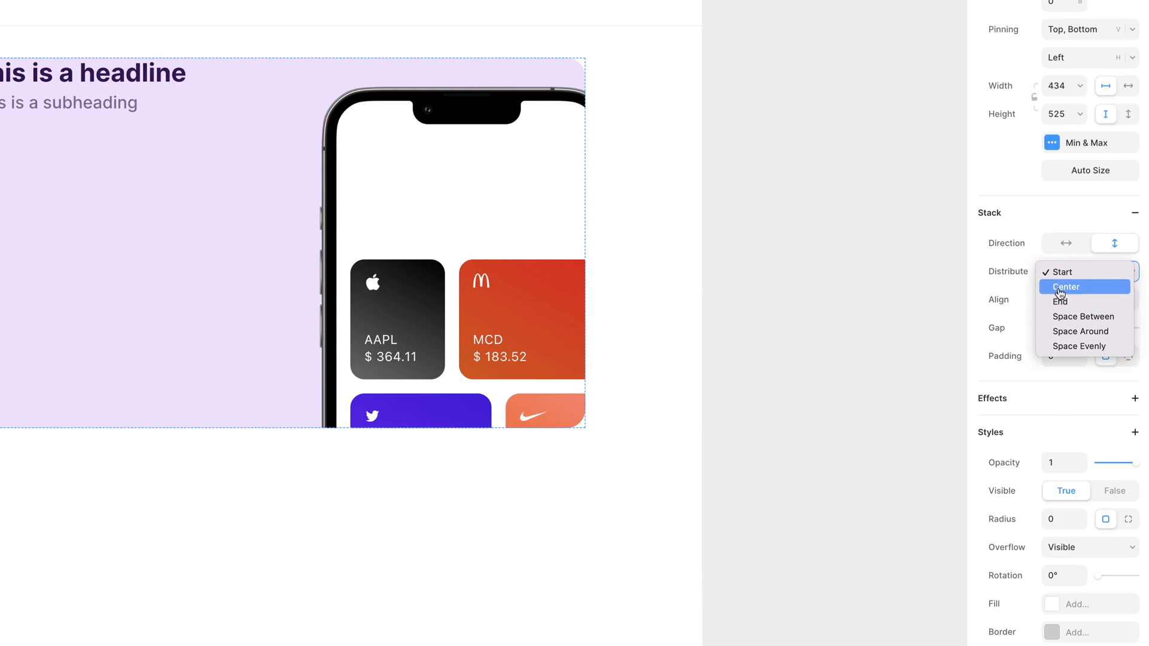
{"action": "left_click", "coordinate": [1067, 286]}
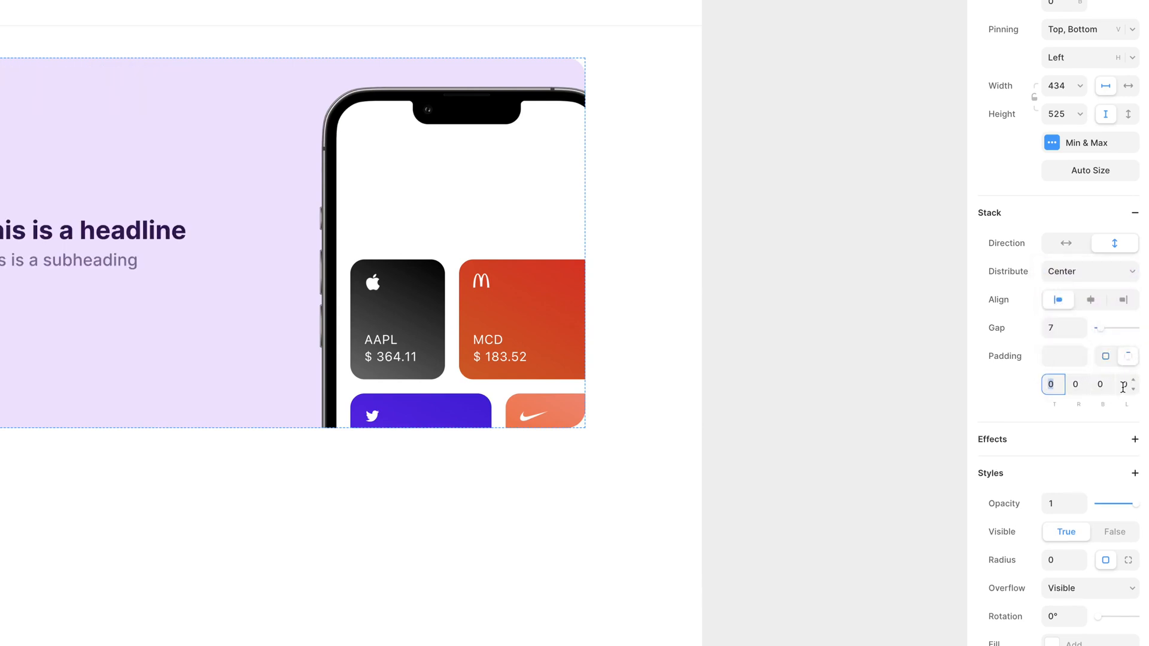
{"action": "left_click", "coordinate": [1126, 385]}
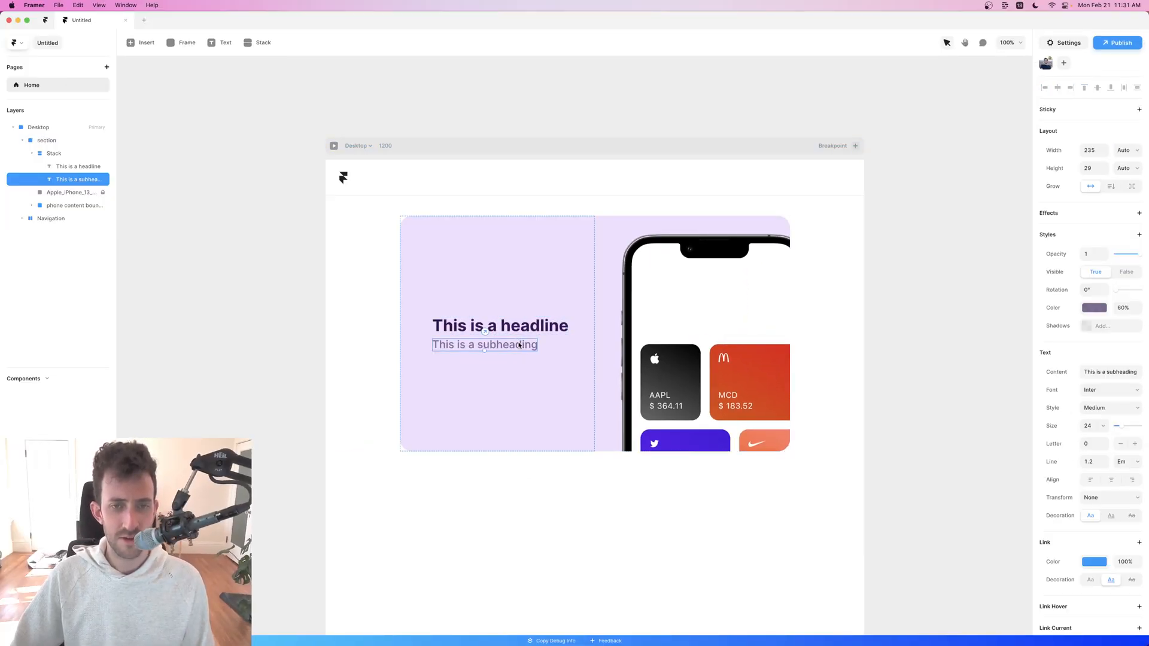
{"action": "type", "text": "asdf"}
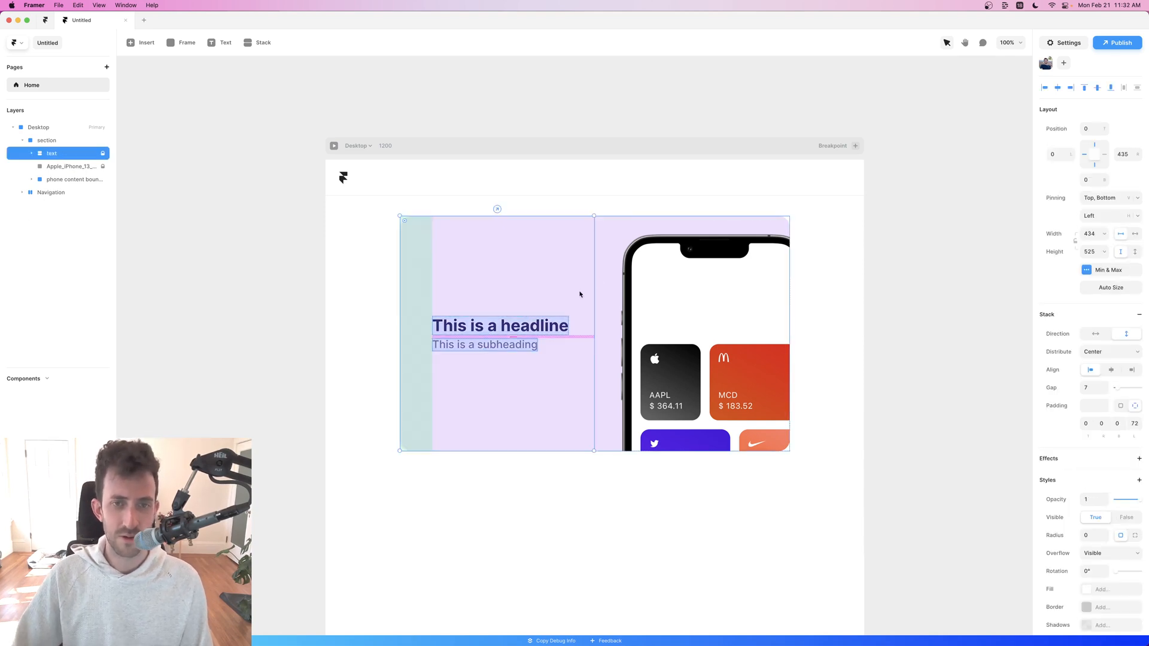
{"action": "left_click", "coordinate": [47, 140]}
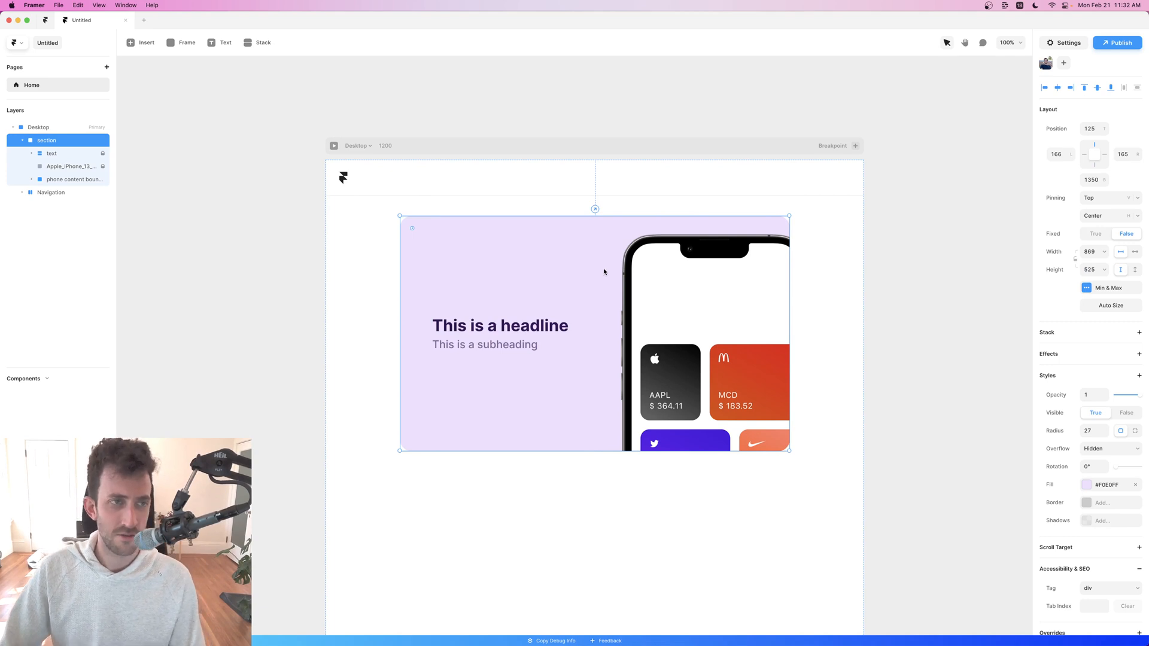
{"action": "mouse_move", "coordinate": [579, 305]}
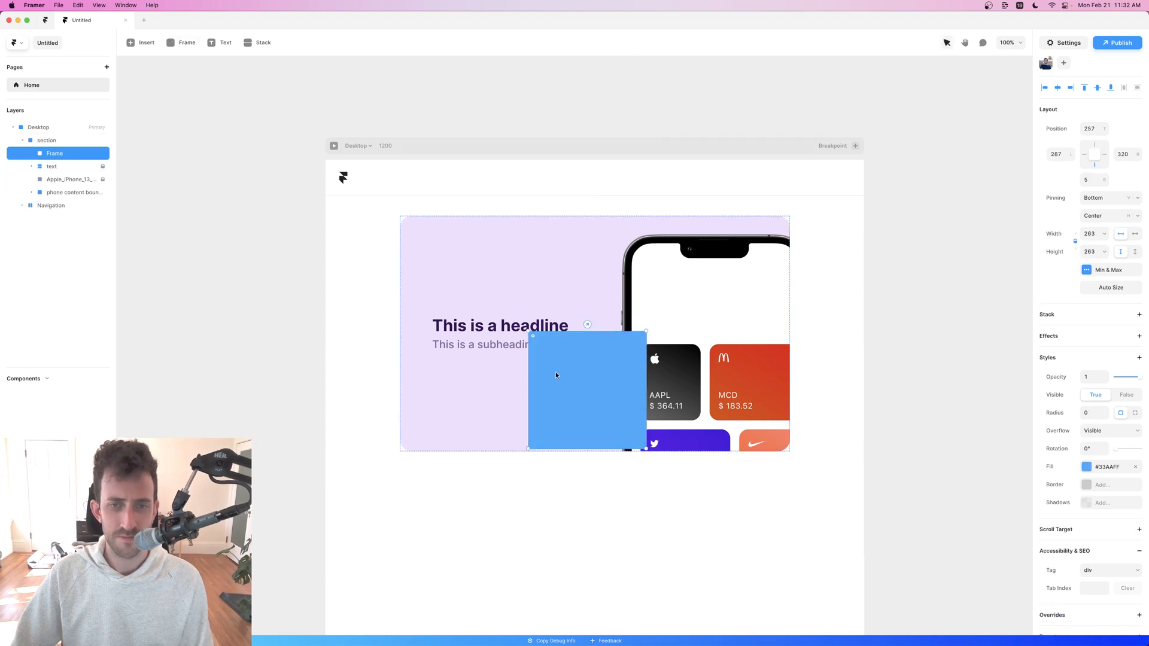
- Draw a rounded square in the section and fill it lavender #D2BBE8
{"action": "left_click_drag", "start_coordinate": [587, 393], "coordinate": [599, 396]}
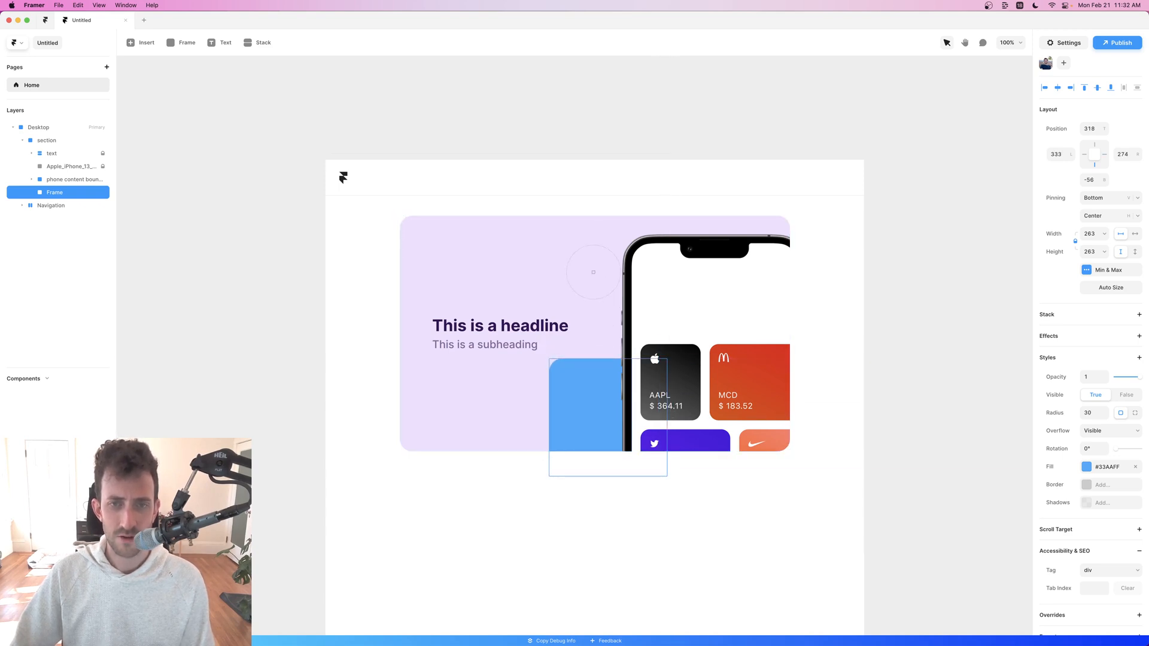
{"action": "left_click", "coordinate": [1087, 467]}
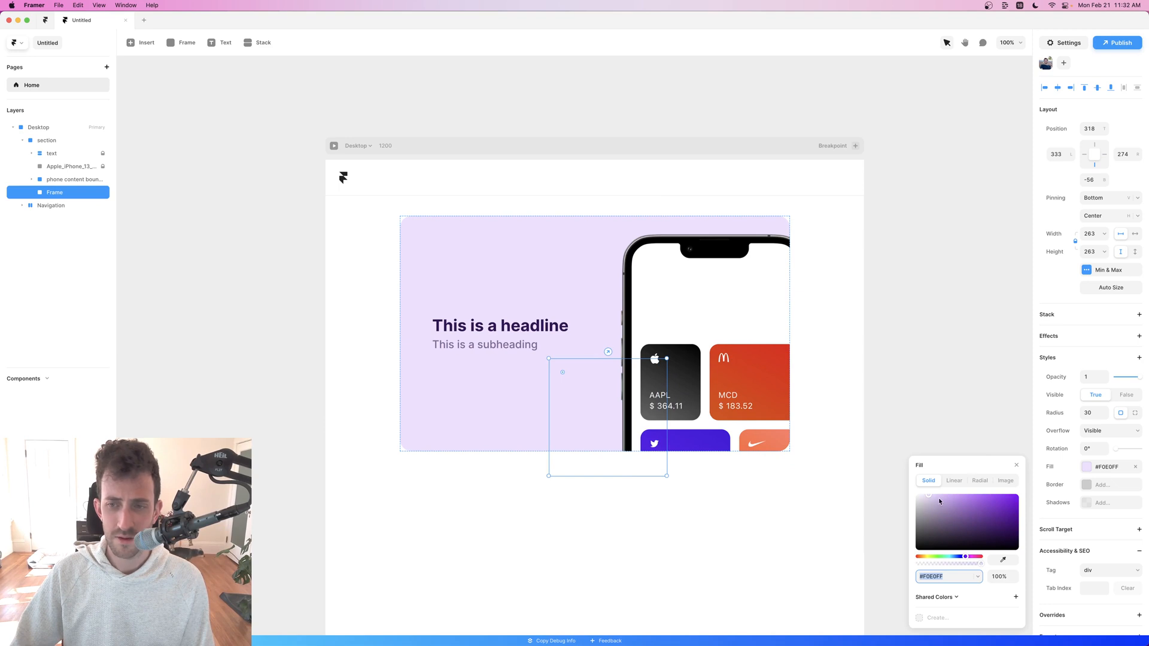
{"action": "left_click_drag", "start_coordinate": [929, 493], "coordinate": [935, 499]}
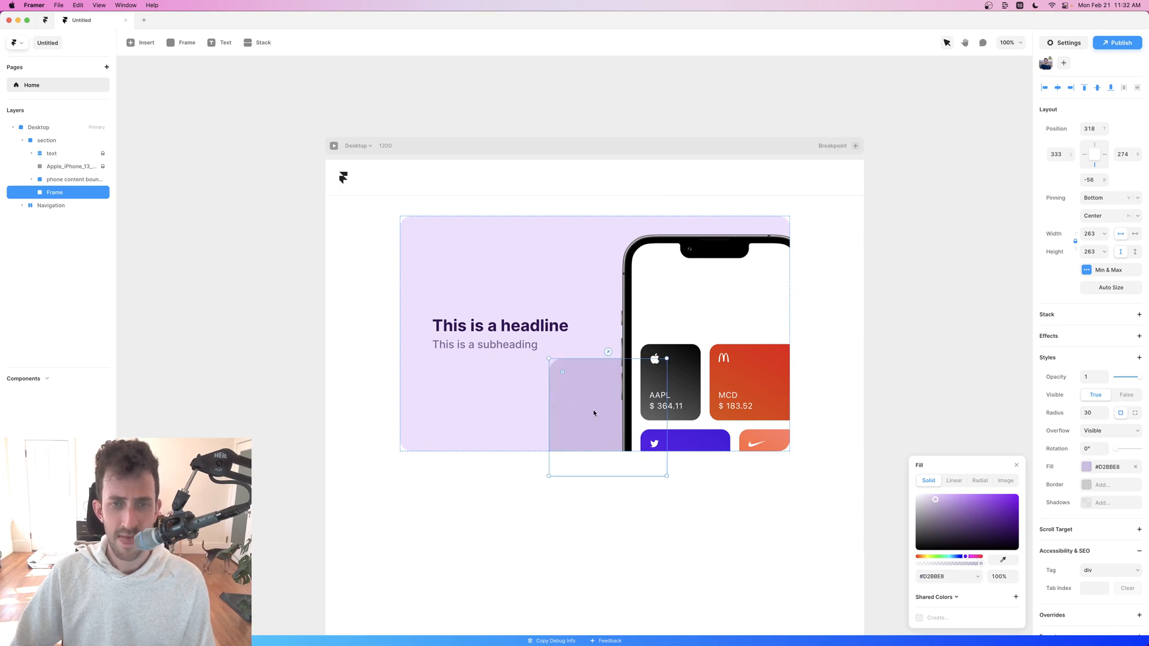
- Duplicate the square into two smaller, lighter copies and place the smallest above the headline
{"action": "left_click_drag", "start_coordinate": [593, 414], "coordinate": [608, 304]}
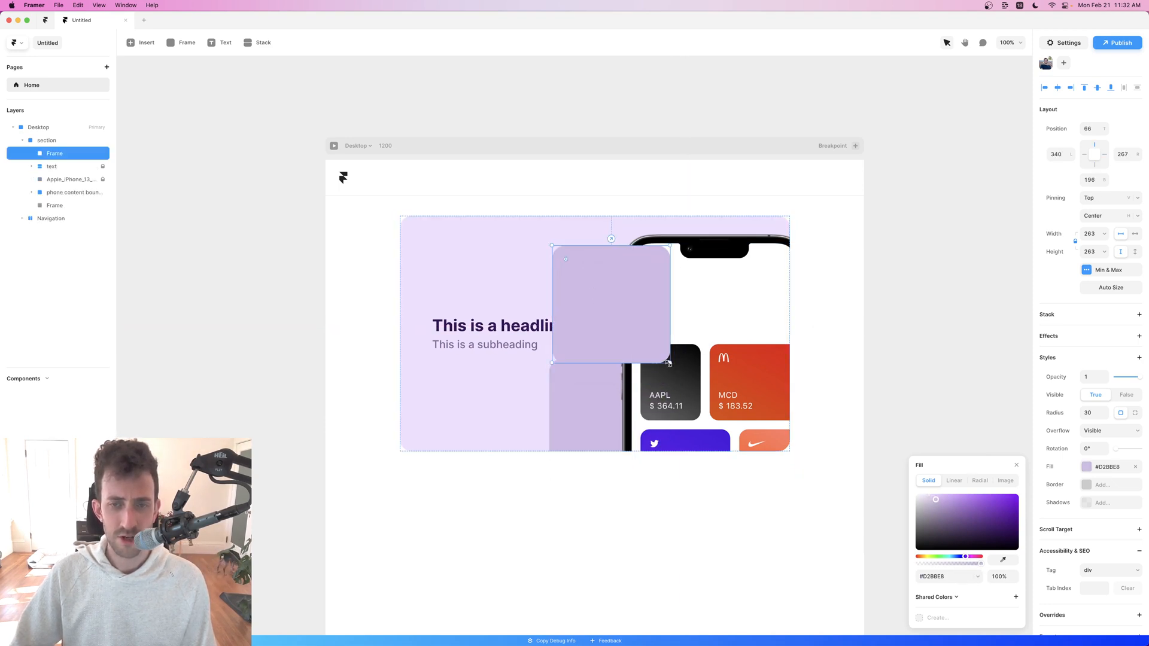
{"action": "left_click_drag", "start_coordinate": [668, 362], "coordinate": [625, 315]}
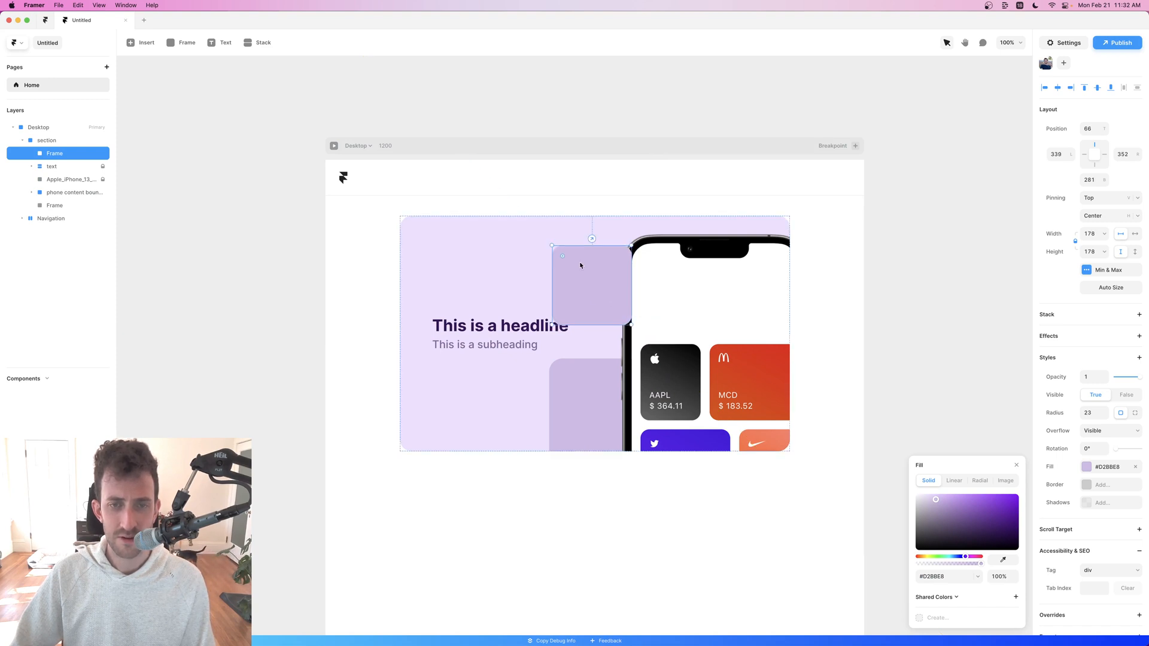
{"action": "left_click_drag", "start_coordinate": [591, 285], "coordinate": [601, 289]}
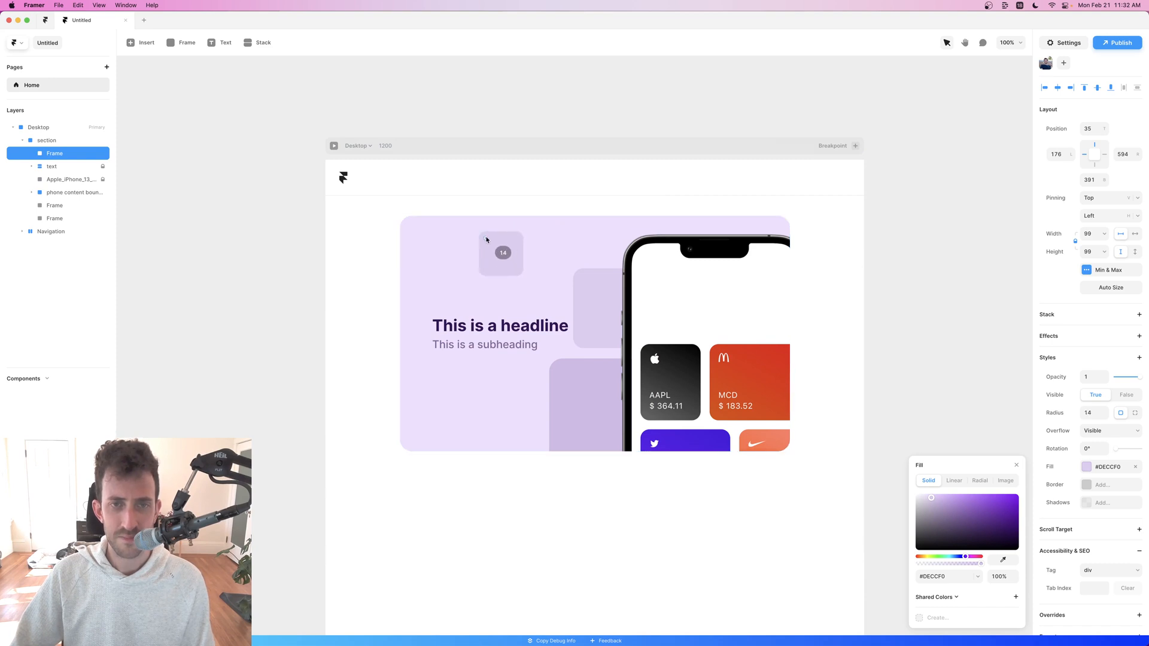
{"action": "left_click_drag", "start_coordinate": [500, 252], "coordinate": [546, 310]}
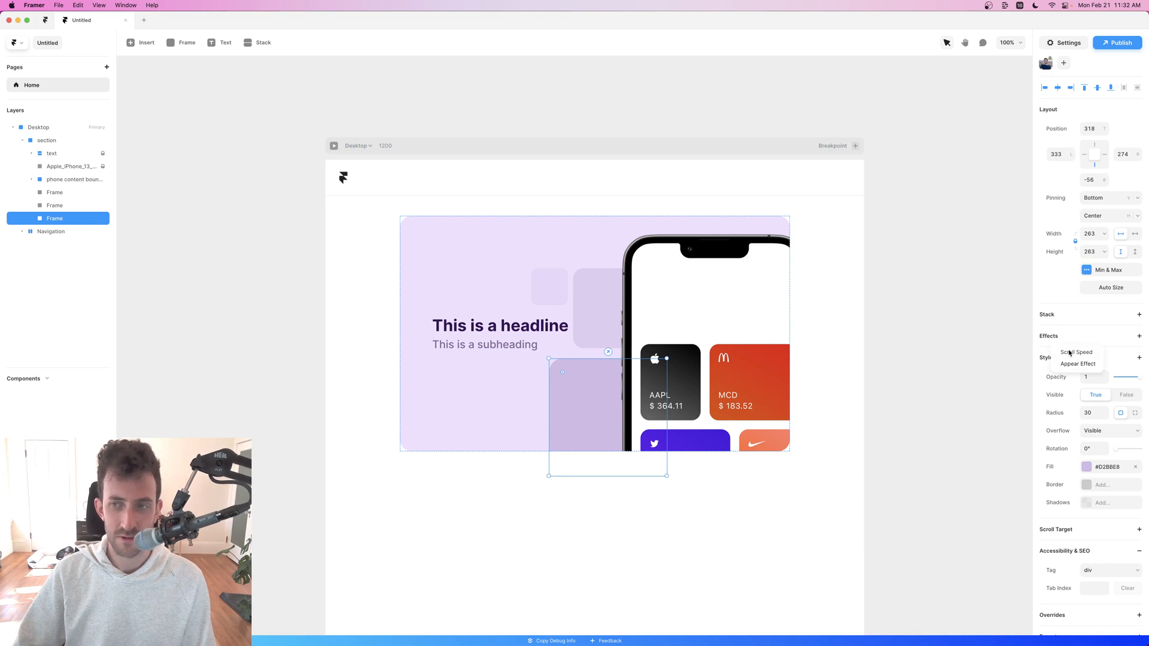
- Give the large blob a 110% Scroll Speed and the small blob 90%
{"action": "left_click", "coordinate": [1077, 352]}
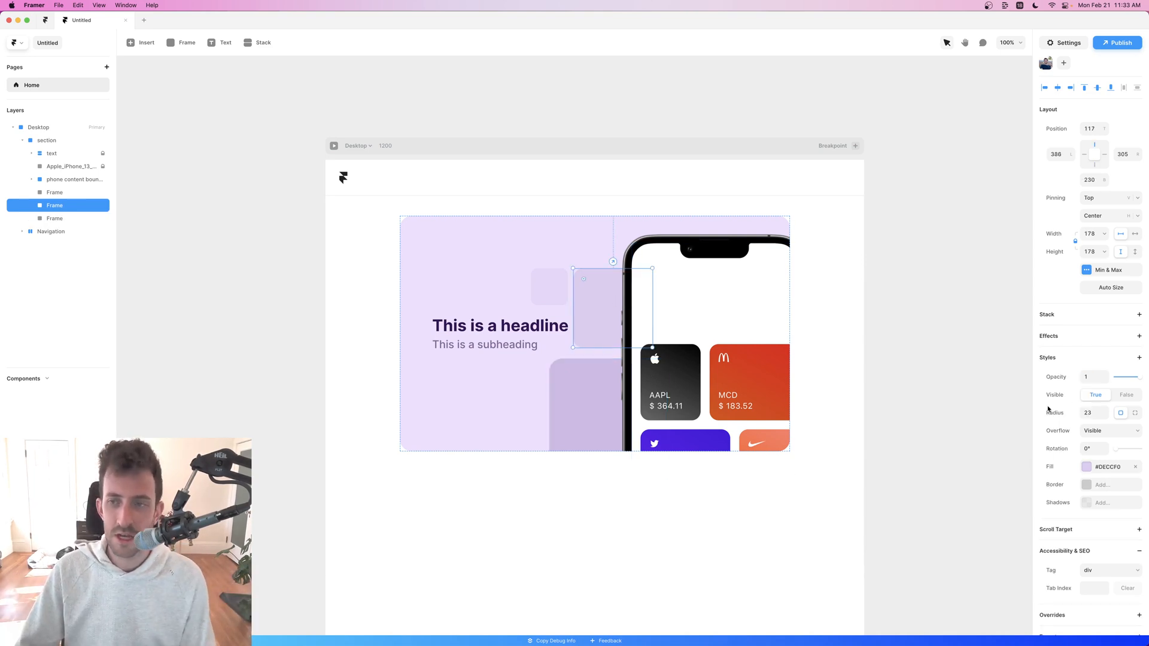
{"action": "left_click", "coordinate": [1109, 356]}
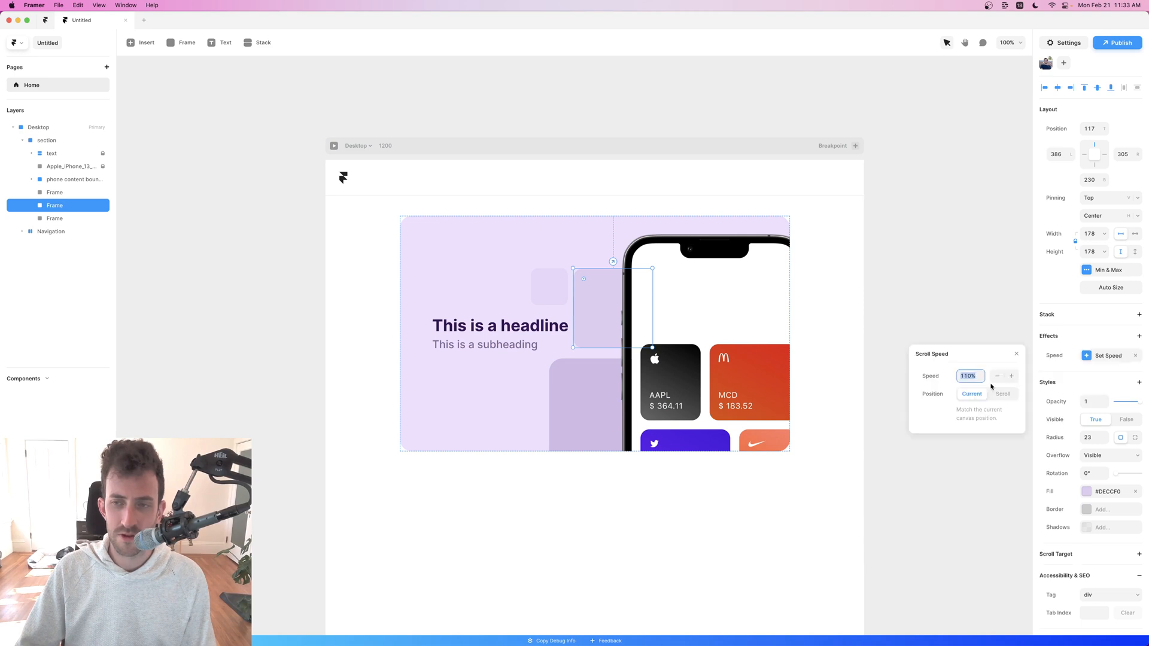
{"action": "left_click", "coordinate": [997, 376]}
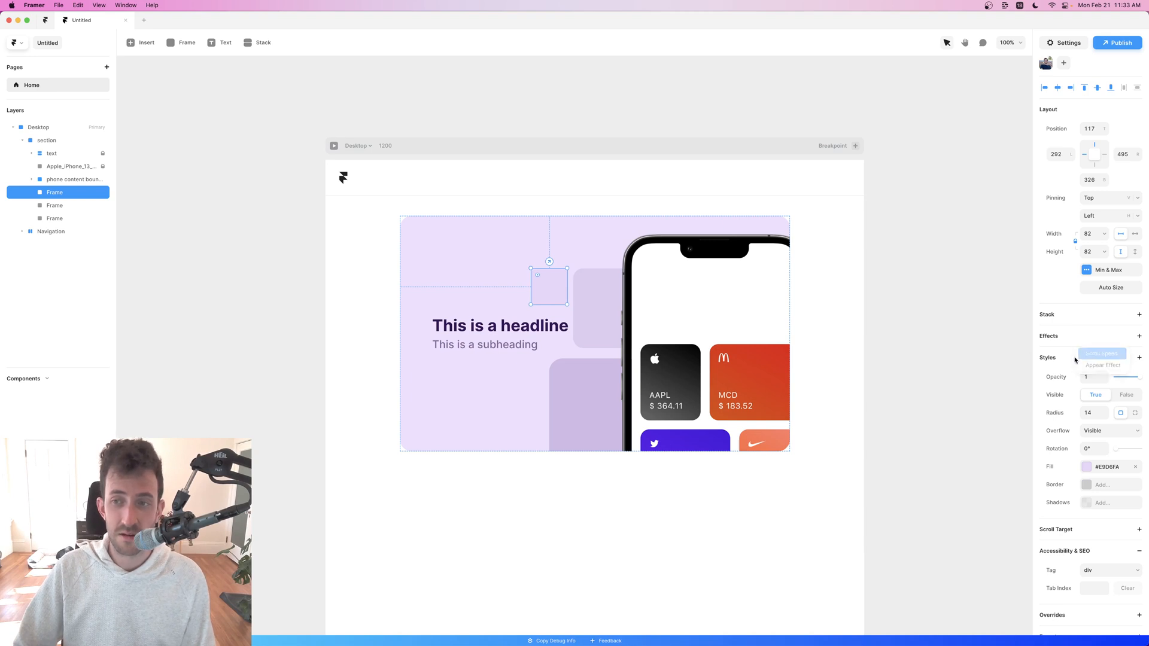
{"action": "left_click", "coordinate": [1108, 355]}
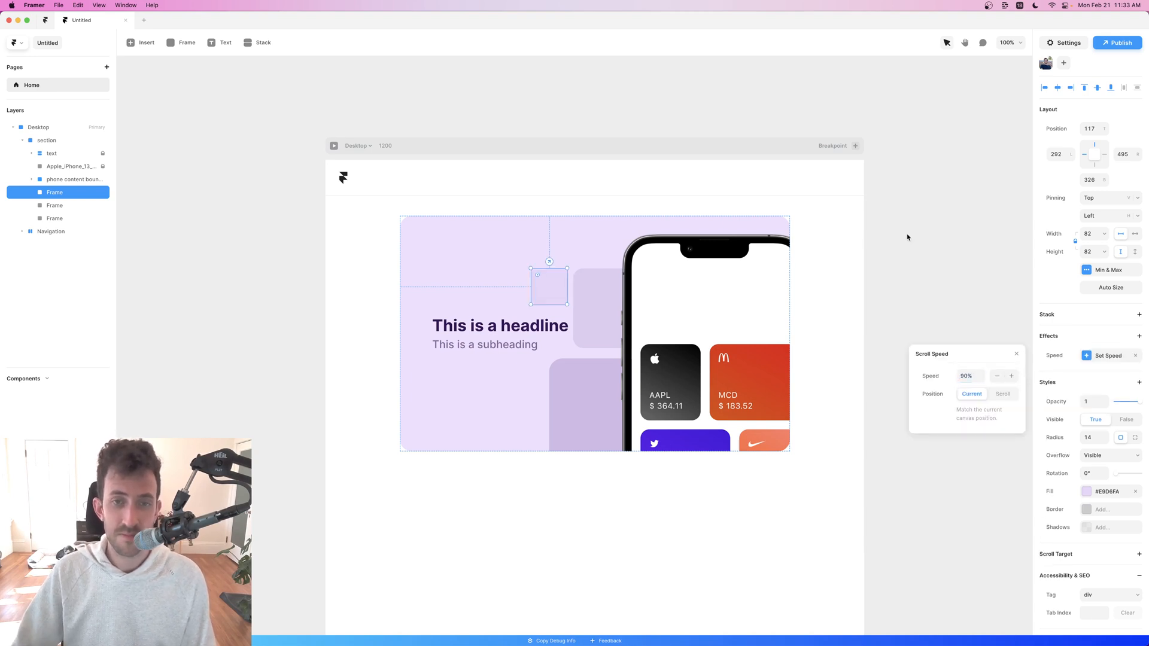
{"action": "left_click", "coordinate": [46, 140]}
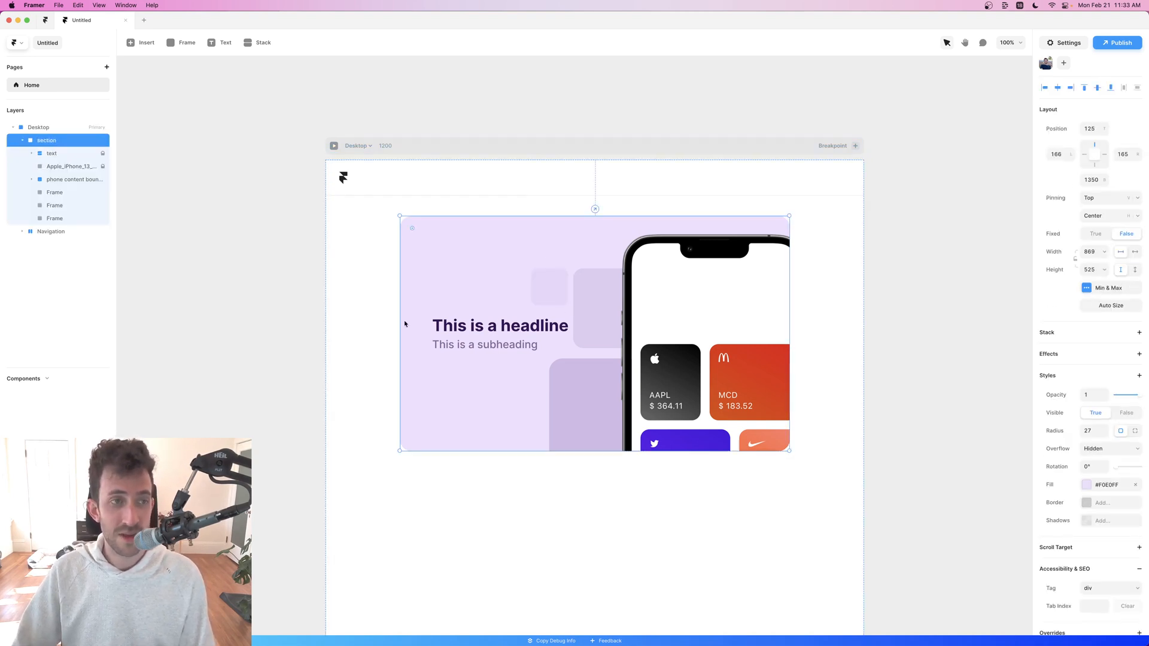
- Select the headline and subheading together and add a Scroll Speed effect
{"action": "left_click", "coordinate": [500, 326]}
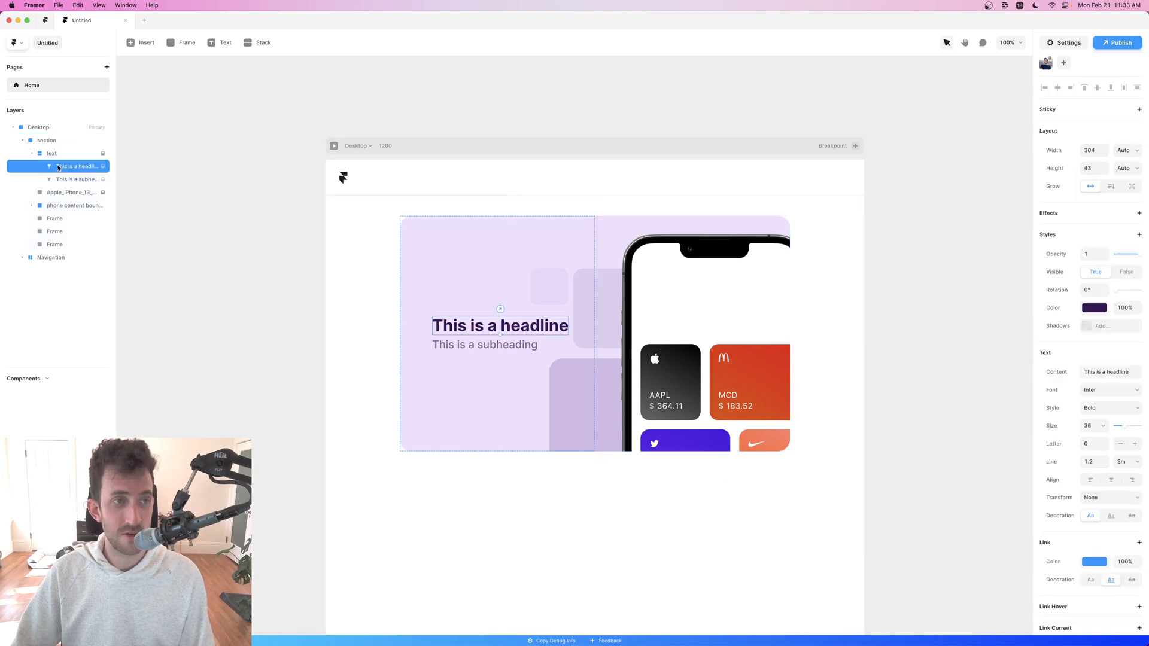
{"action": "left_click", "coordinate": [77, 178]}
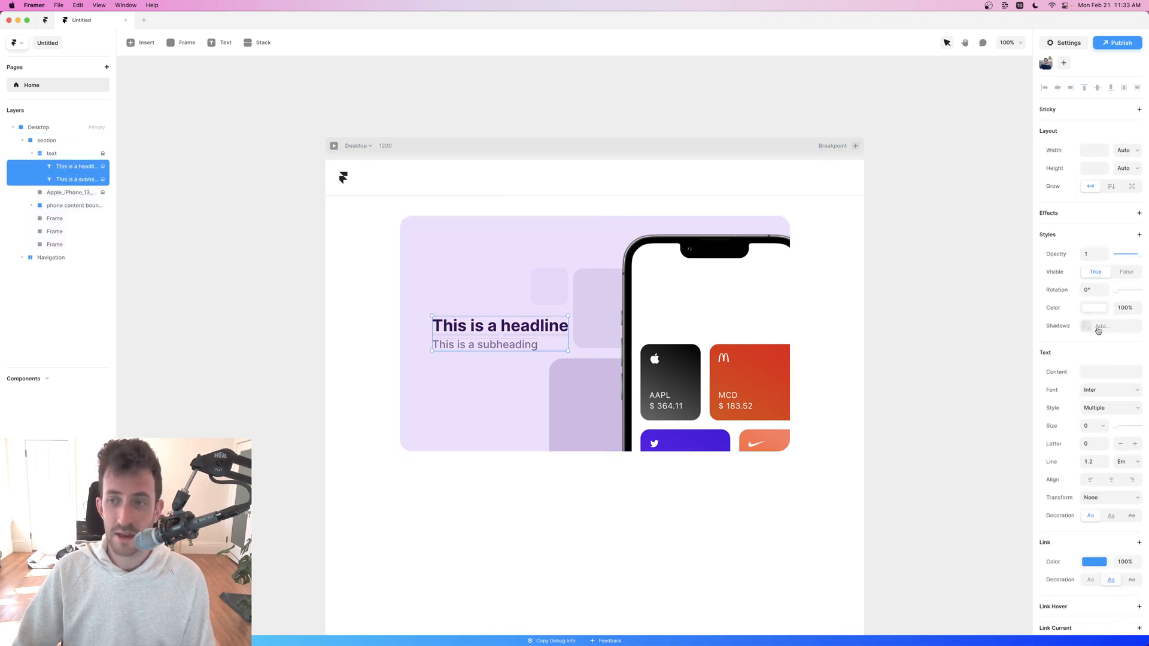
{"action": "left_click", "coordinate": [1138, 213]}
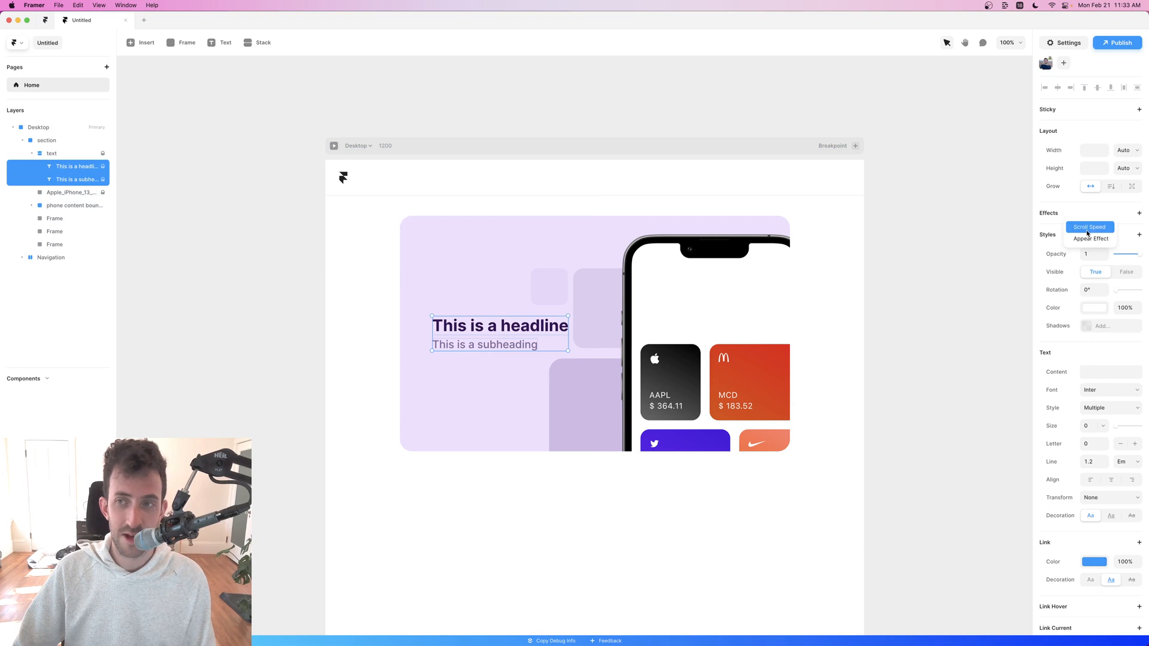
{"action": "left_click", "coordinate": [1089, 228]}
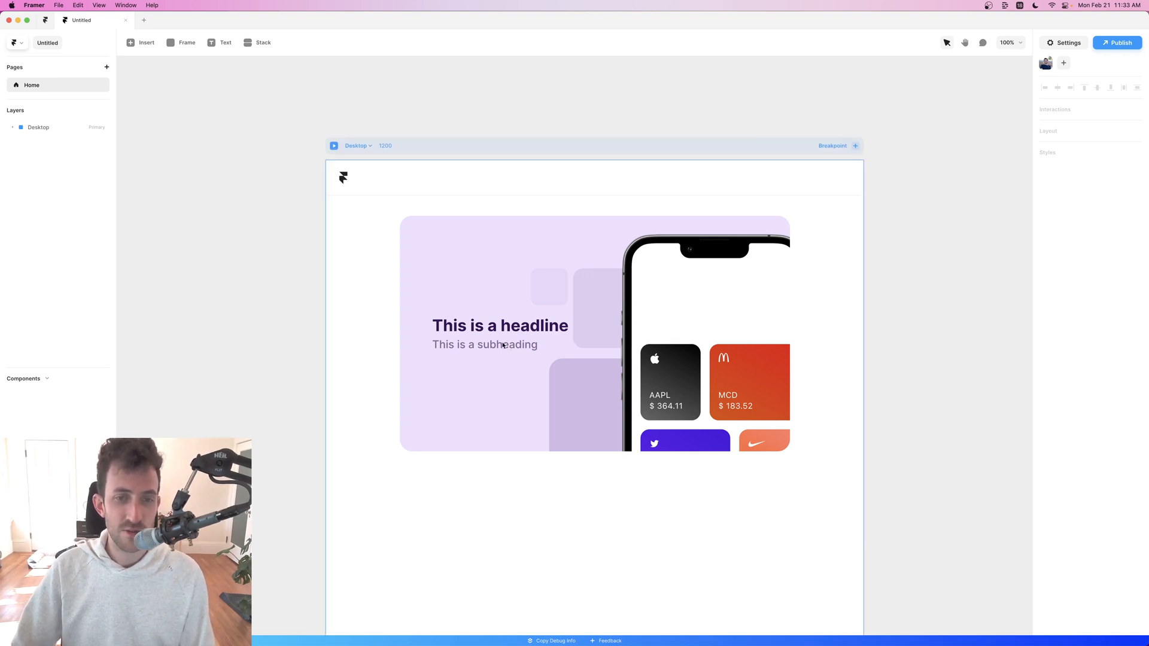
{"action": "mouse_move", "coordinate": [498, 455]}
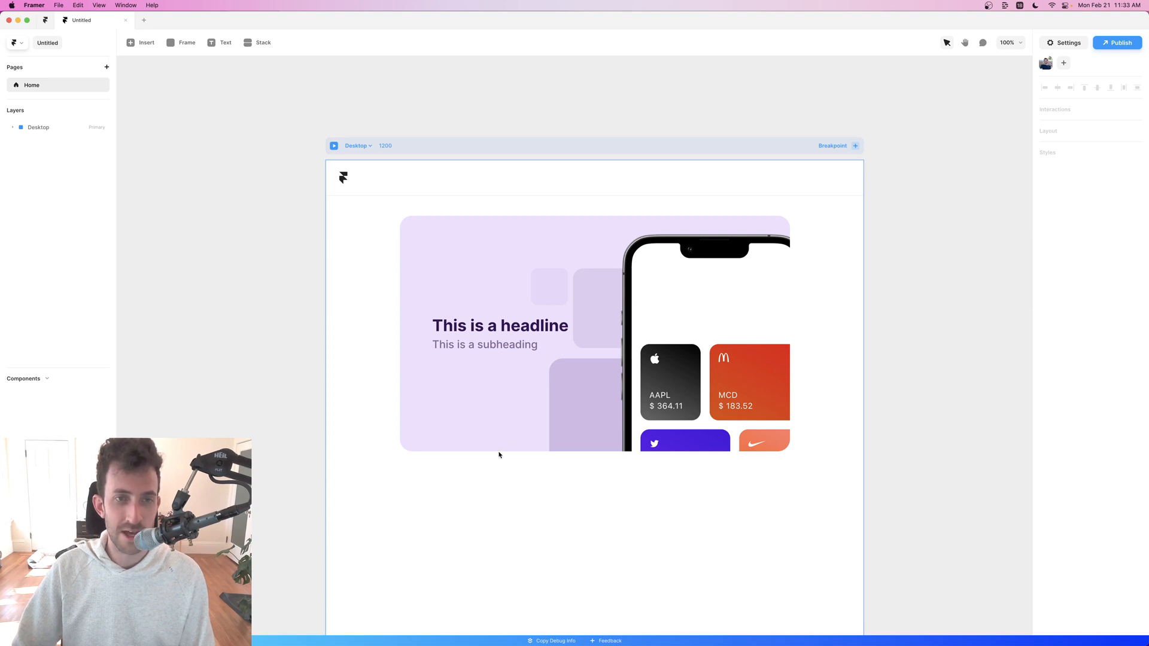
{"action": "mouse_move", "coordinate": [496, 446]}
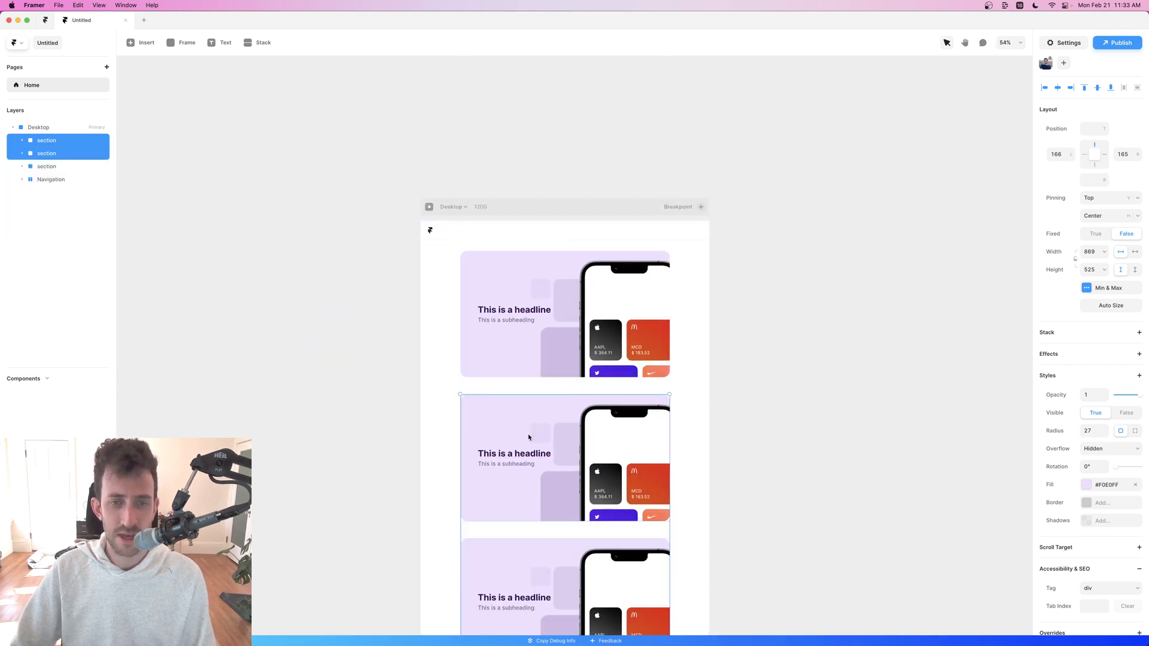
- Group the three duplicated hero sections into a vertical stack via the context menu's Add Stack
{"action": "right_click", "coordinate": [528, 438]}
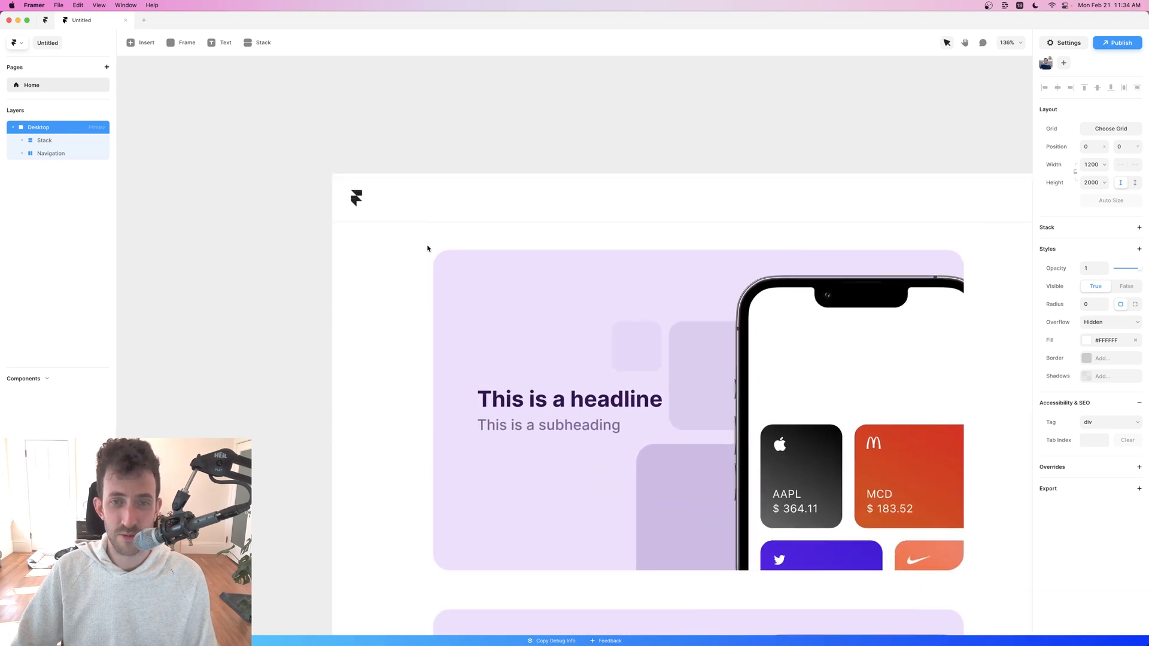
{"action": "left_click", "coordinate": [1117, 42]}
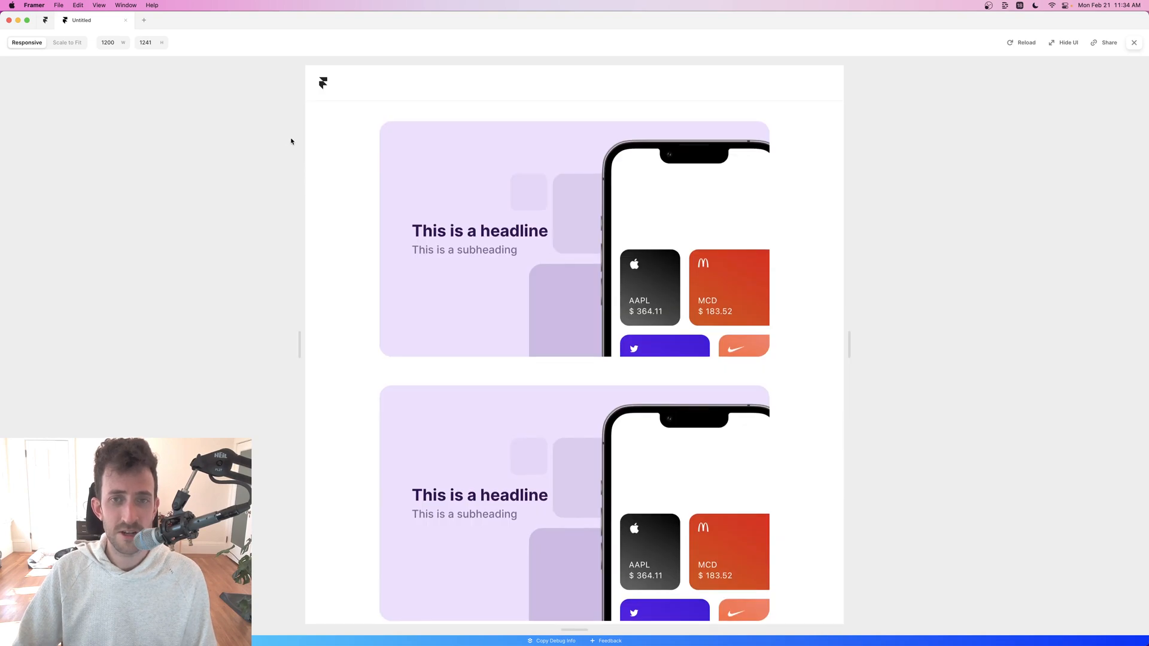
{"action": "scroll", "scroll_direction": "down", "scroll_amount": 3}
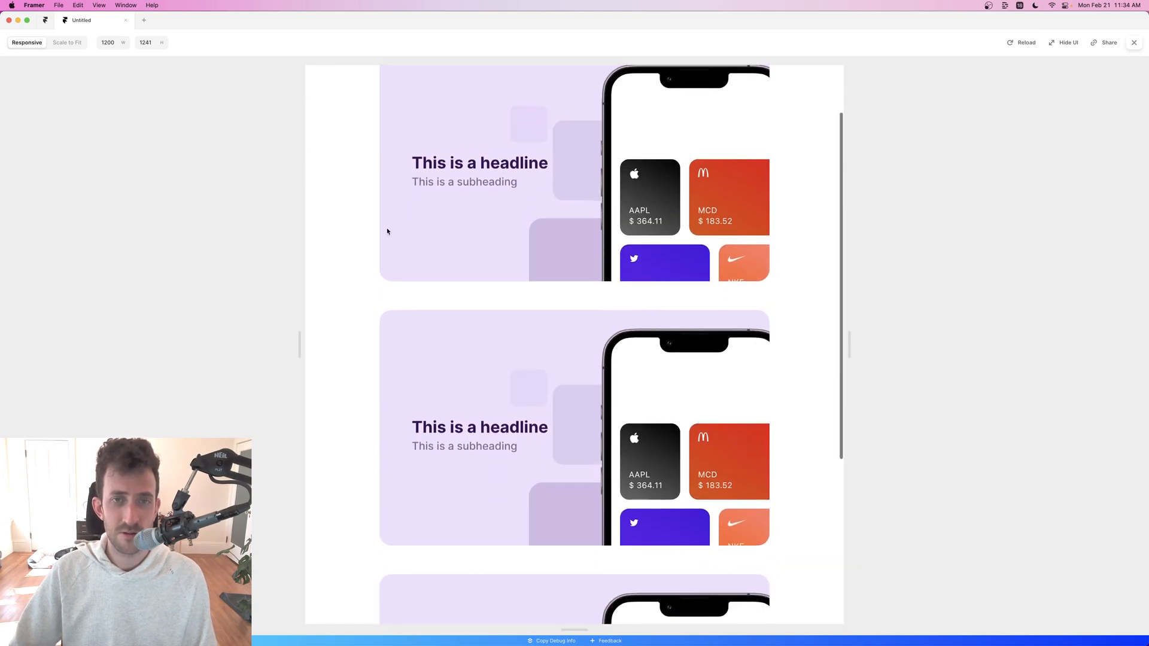
{"action": "scroll", "scroll_direction": "down", "scroll_amount": 3}
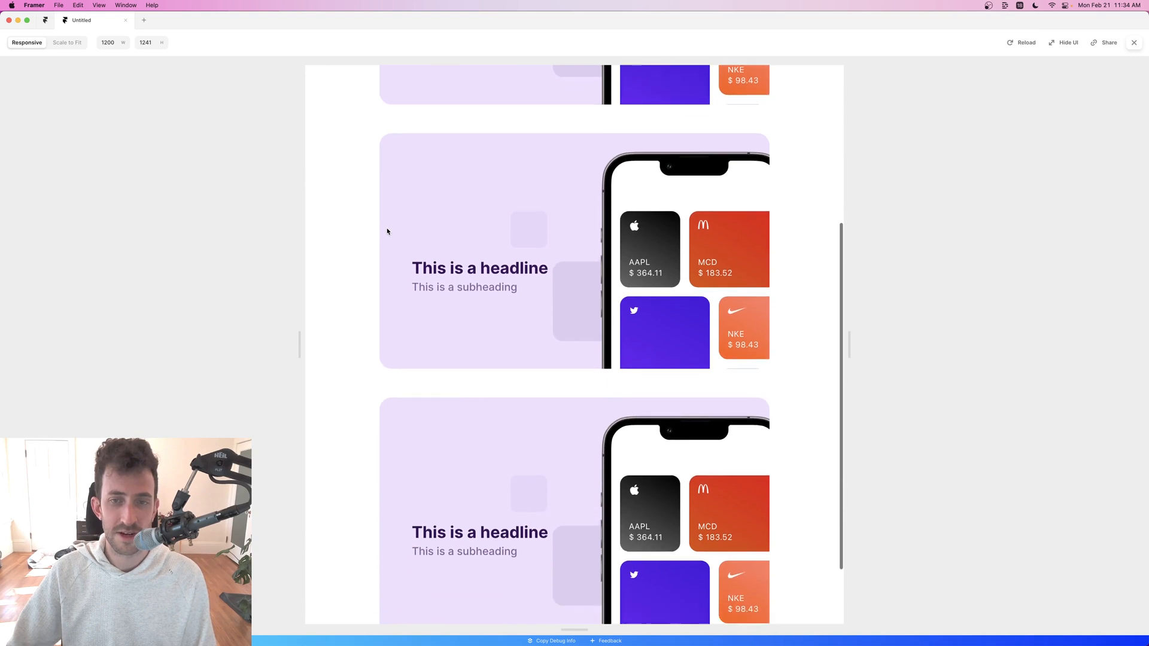
{"action": "scroll", "scroll_direction": "down", "scroll_amount": 3}
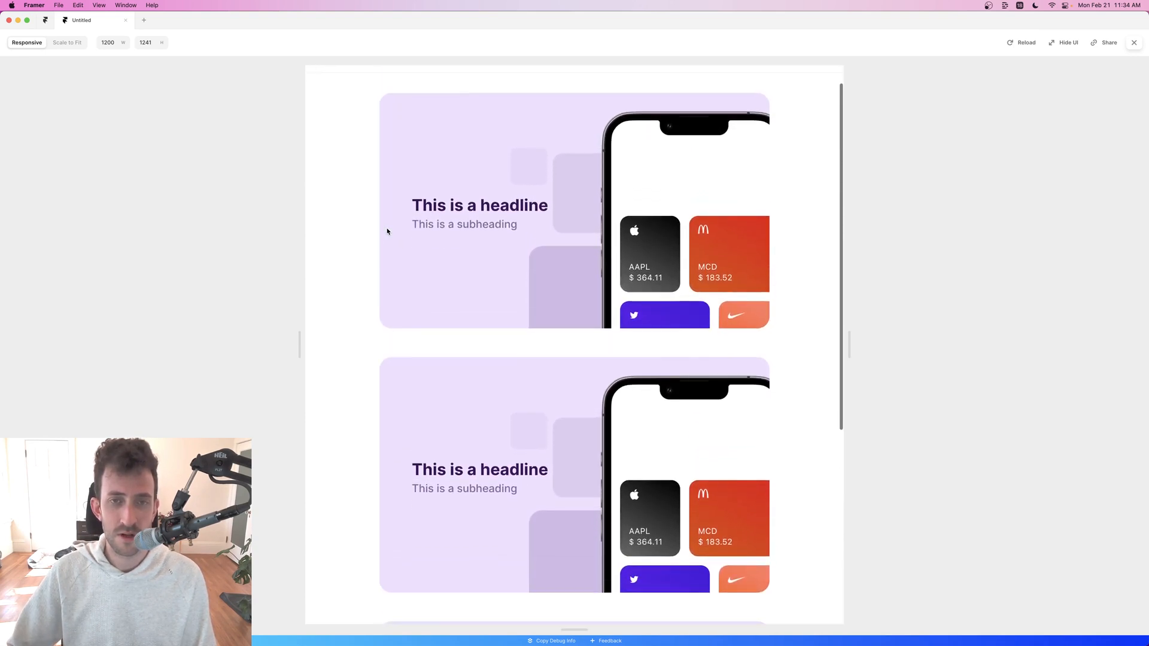
{"action": "scroll", "scroll_direction": "down", "scroll_amount": 3}
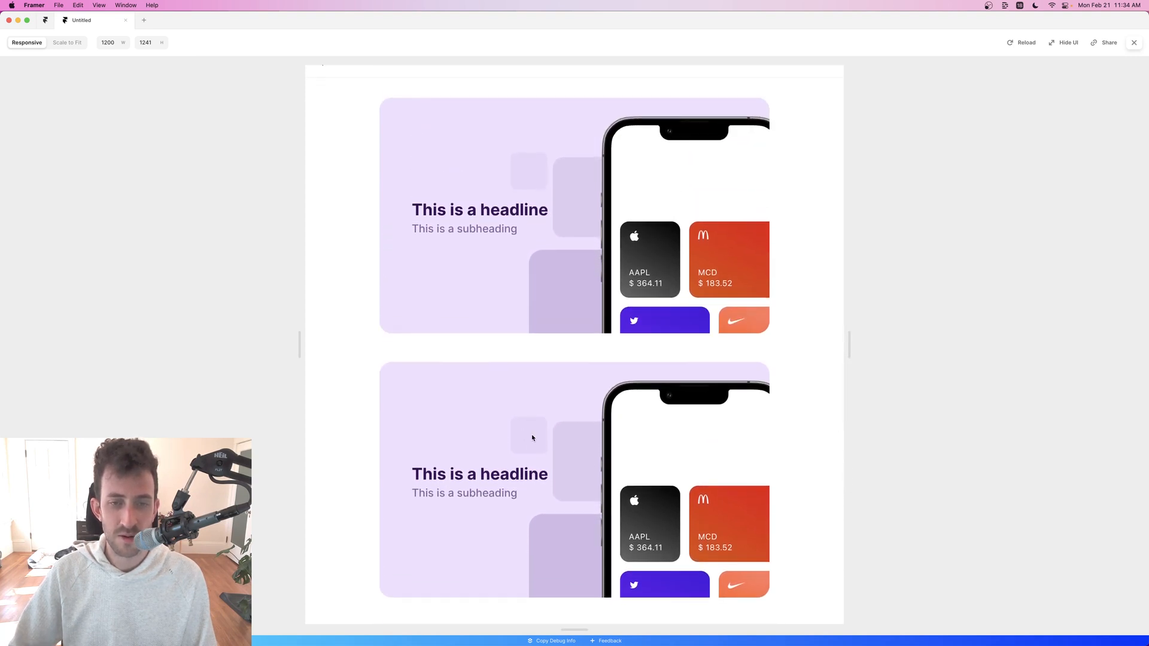
{"action": "scroll", "scroll_direction": "down", "scroll_amount": 3}
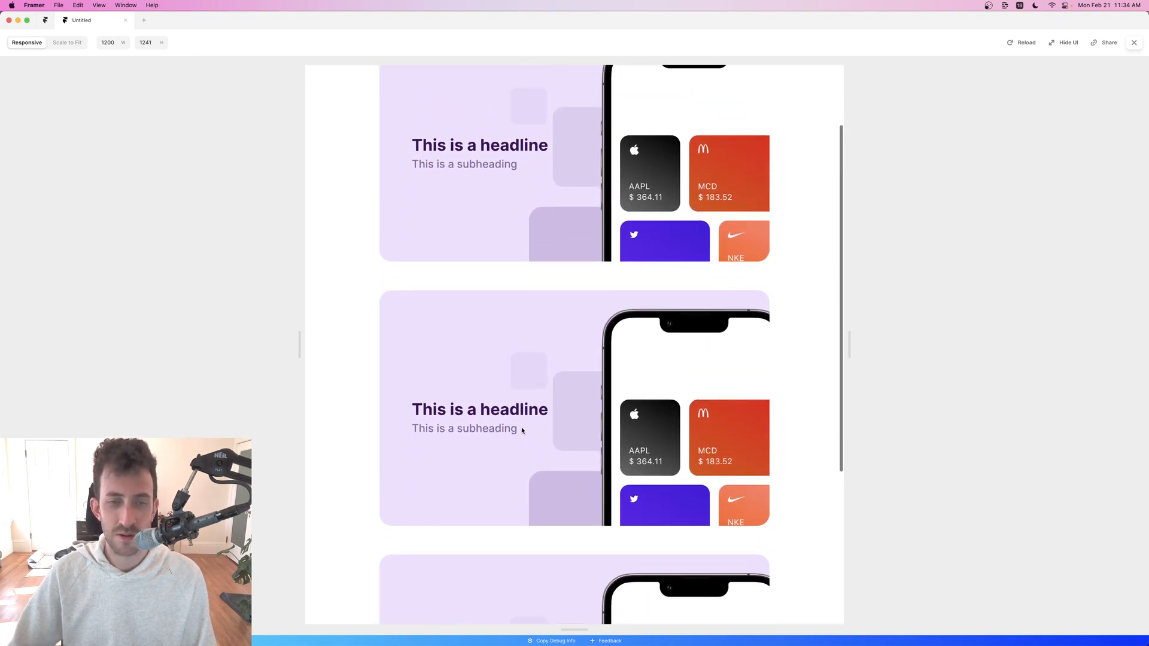
{"action": "scroll", "scroll_direction": "down", "scroll_amount": 3}
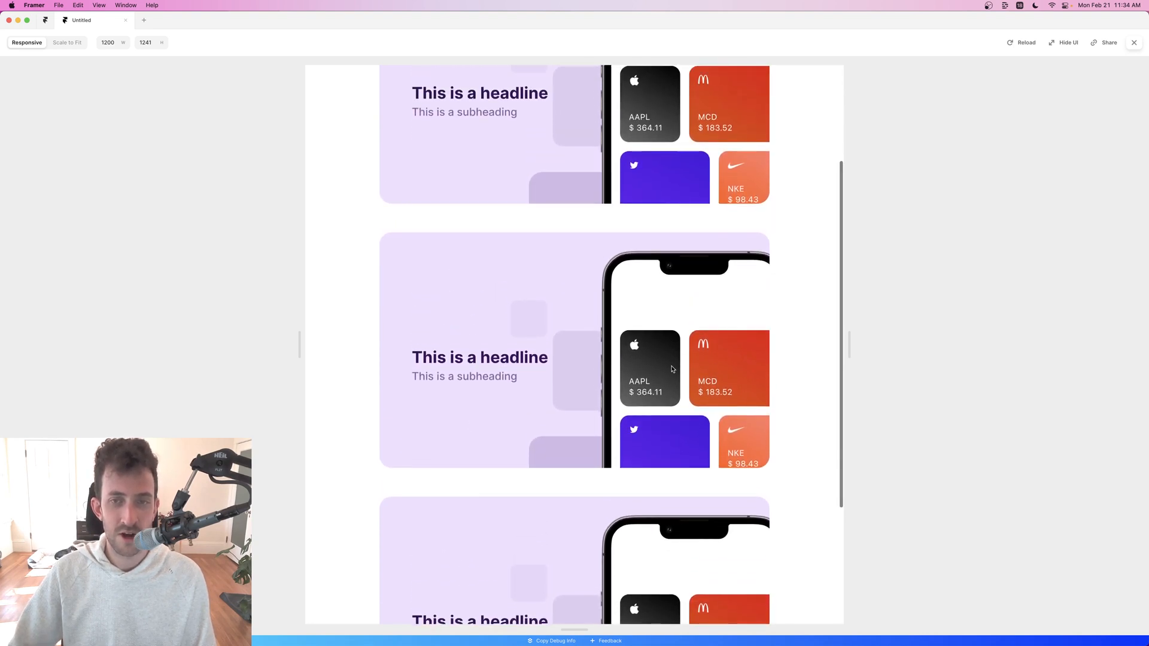
{"action": "scroll", "scroll_direction": "down", "scroll_amount": 3}
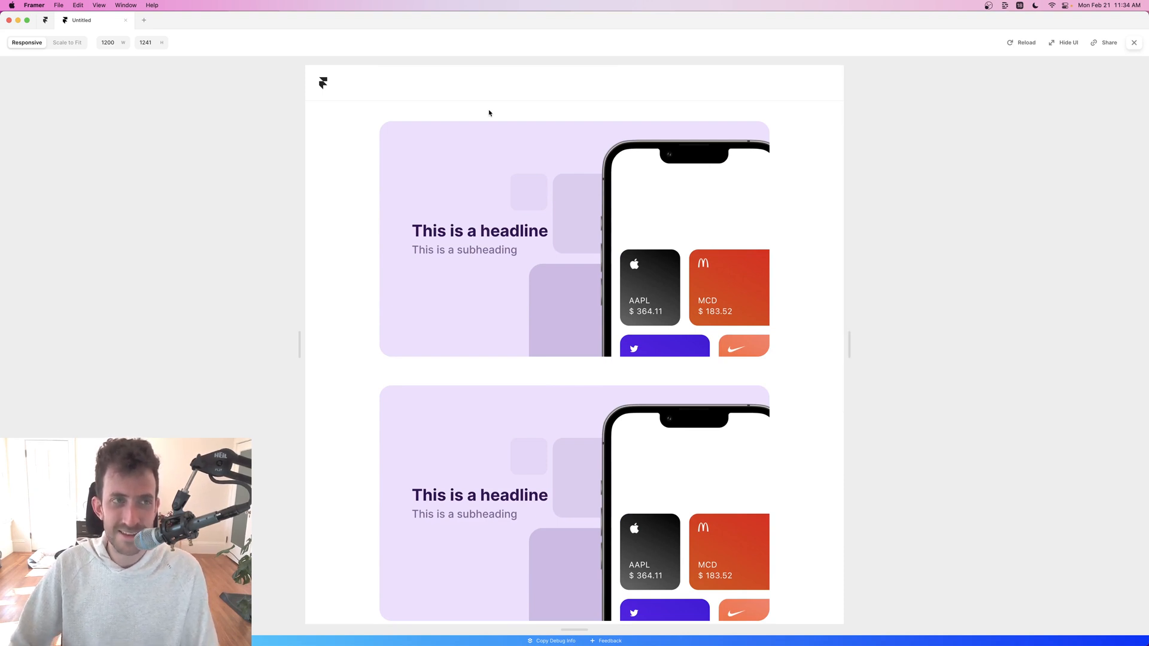
{"action": "left_click", "coordinate": [1134, 42]}
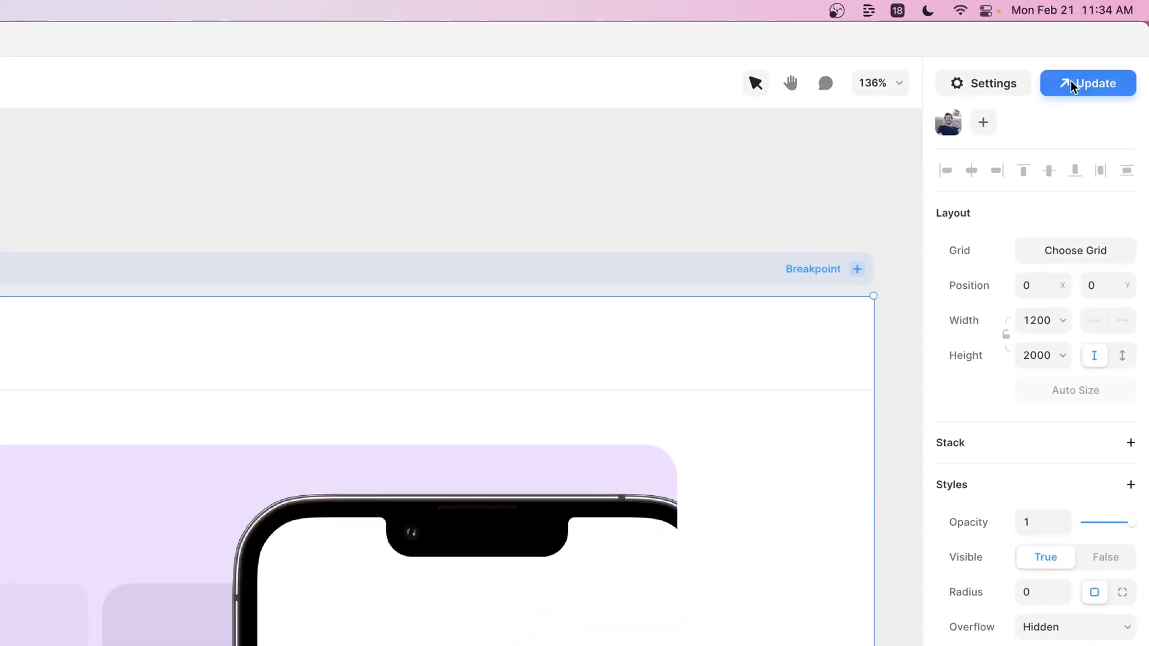
- Publish the changes with Update and scroll through the live framer.app page
{"action": "left_click", "coordinate": [1093, 83]}
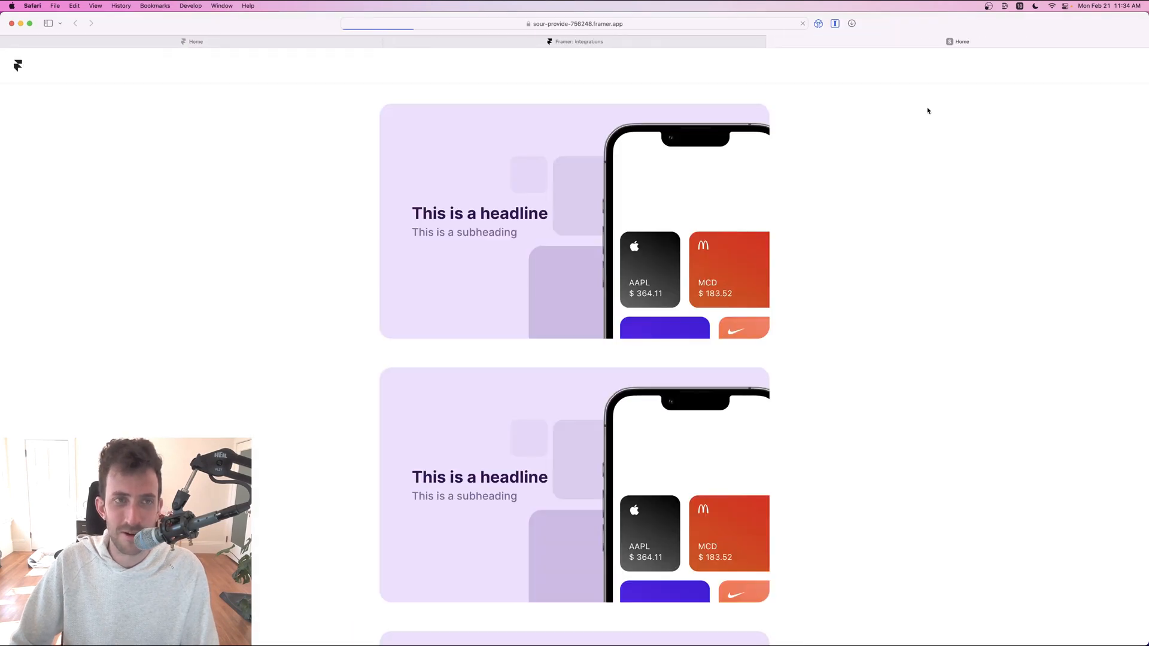
{"action": "scroll", "scroll_direction": "down", "scroll_amount": 3}
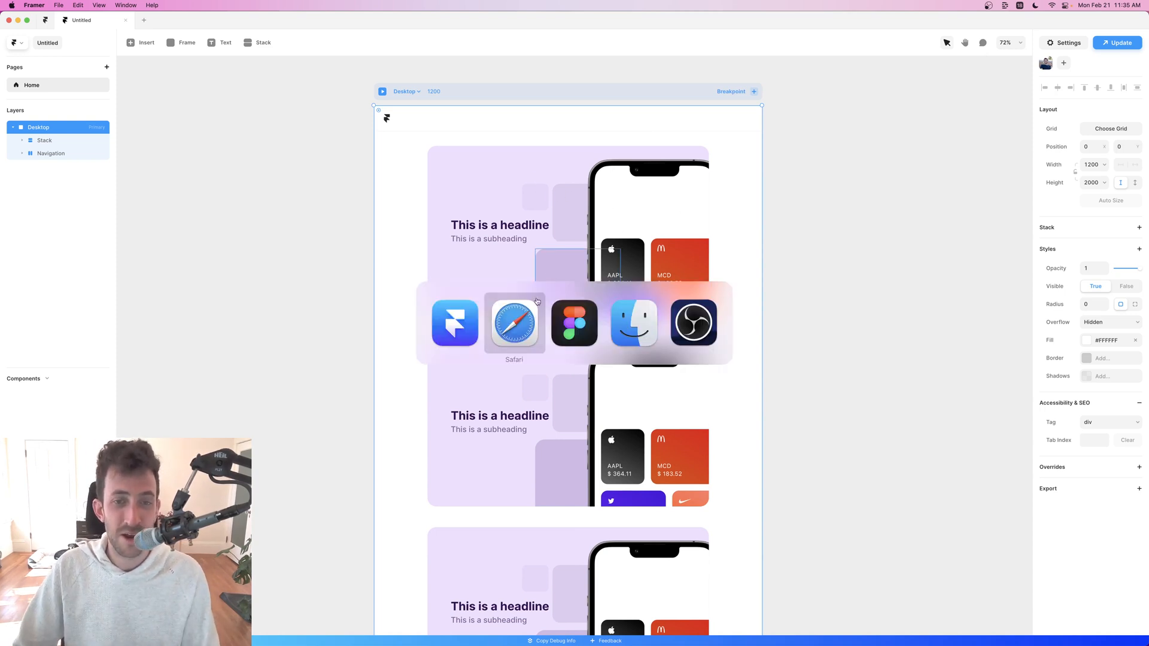
- Scroll down the Framer Sites integrations page to its drag-and-drop editor showcase
{"action": "left_click", "coordinate": [515, 322]}
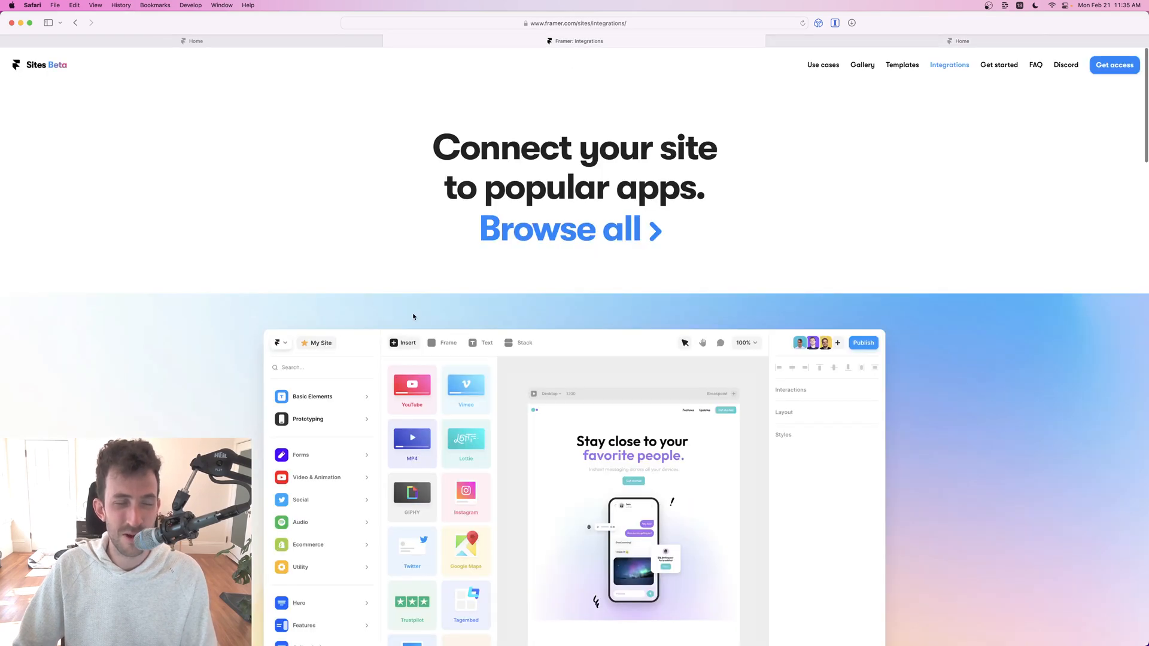
{"action": "scroll", "scroll_direction": "down", "scroll_amount": 3}
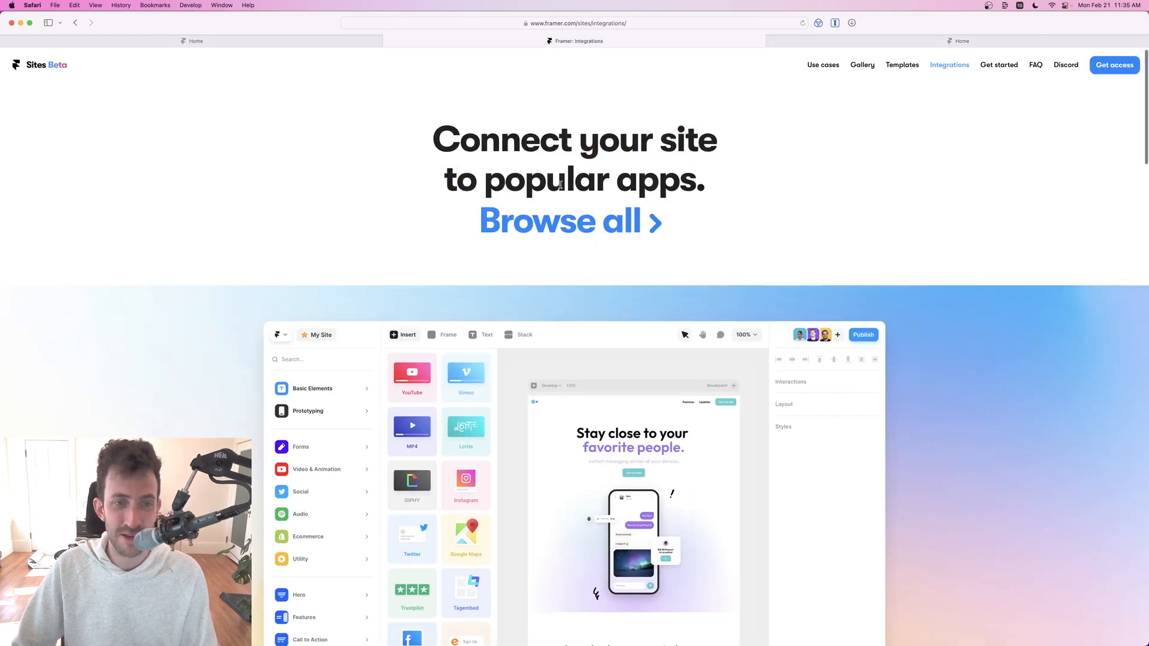
{"action": "scroll", "scroll_direction": "down", "scroll_amount": 3}
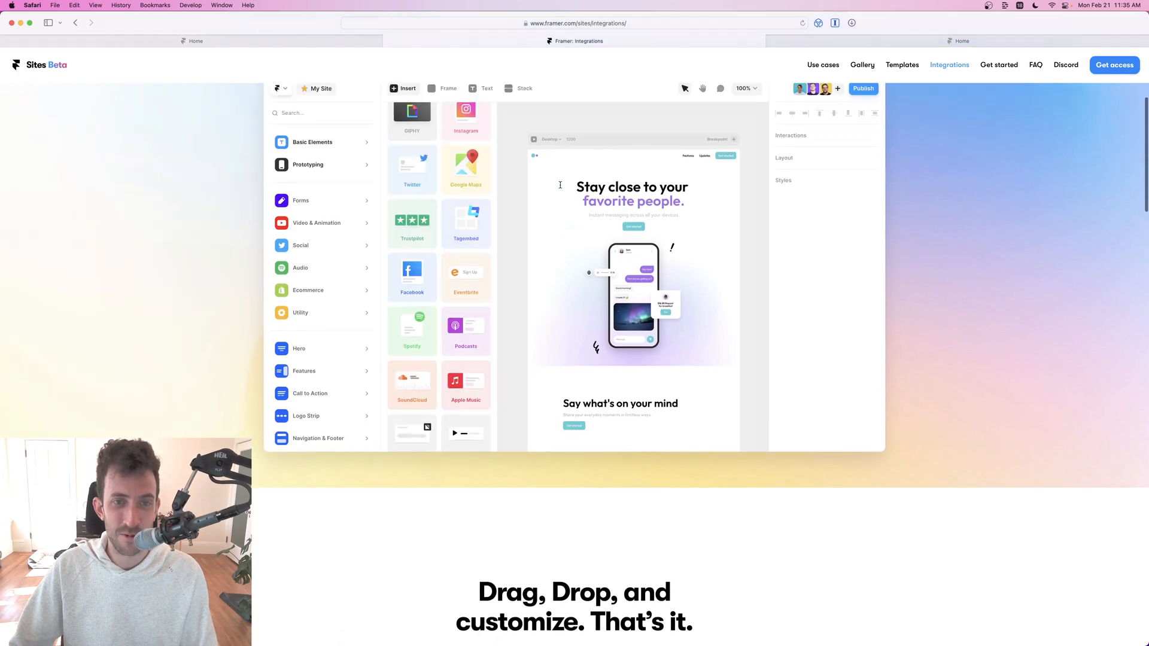
{"action": "scroll", "scroll_direction": "down", "scroll_amount": 3}
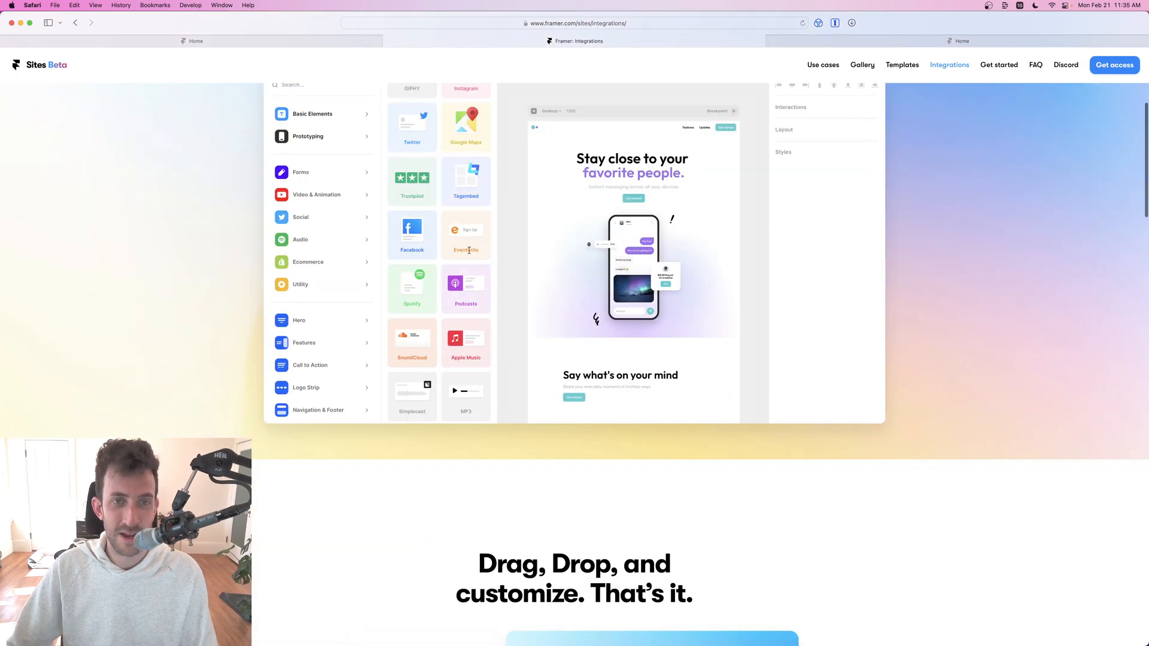